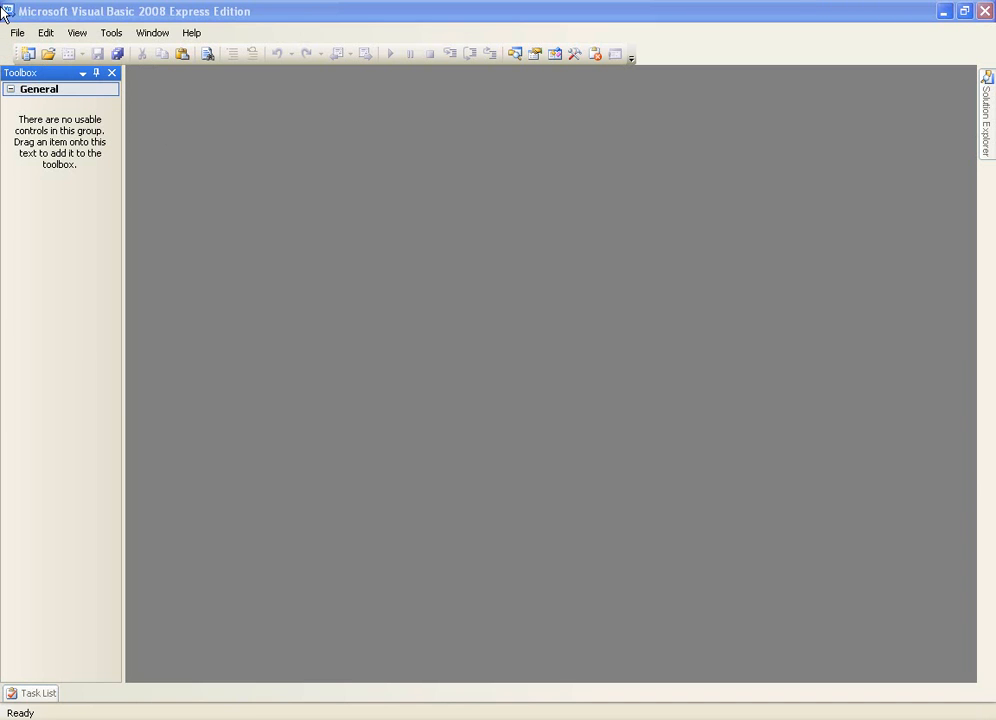
mouse_move(16, 38)
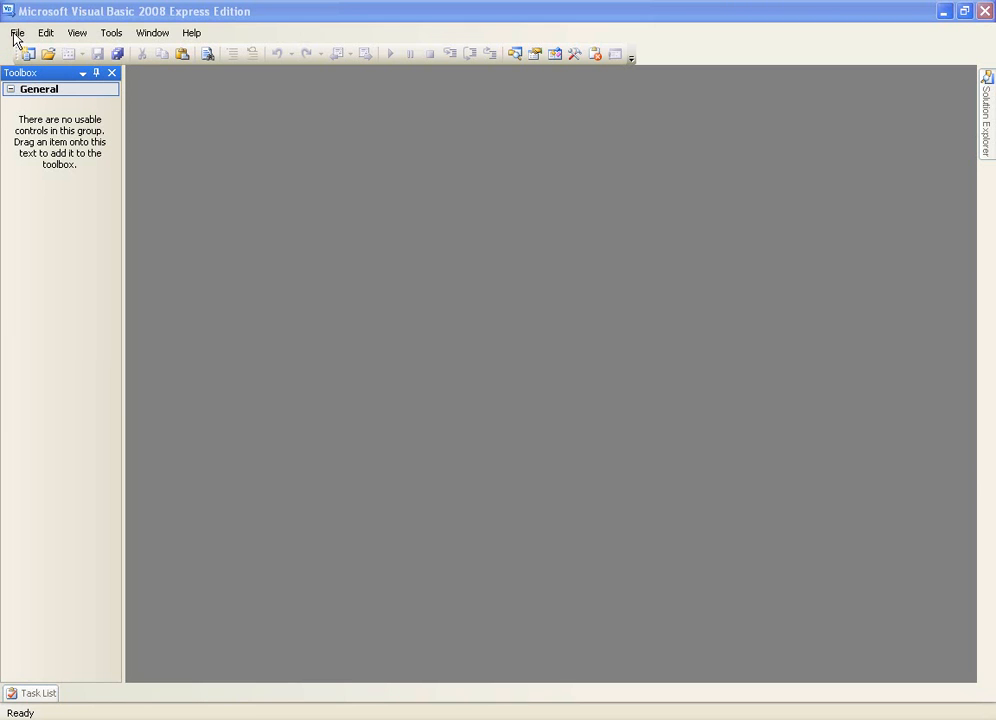
- Create a new Windows Forms Application project named Variables
left_click(16, 32)
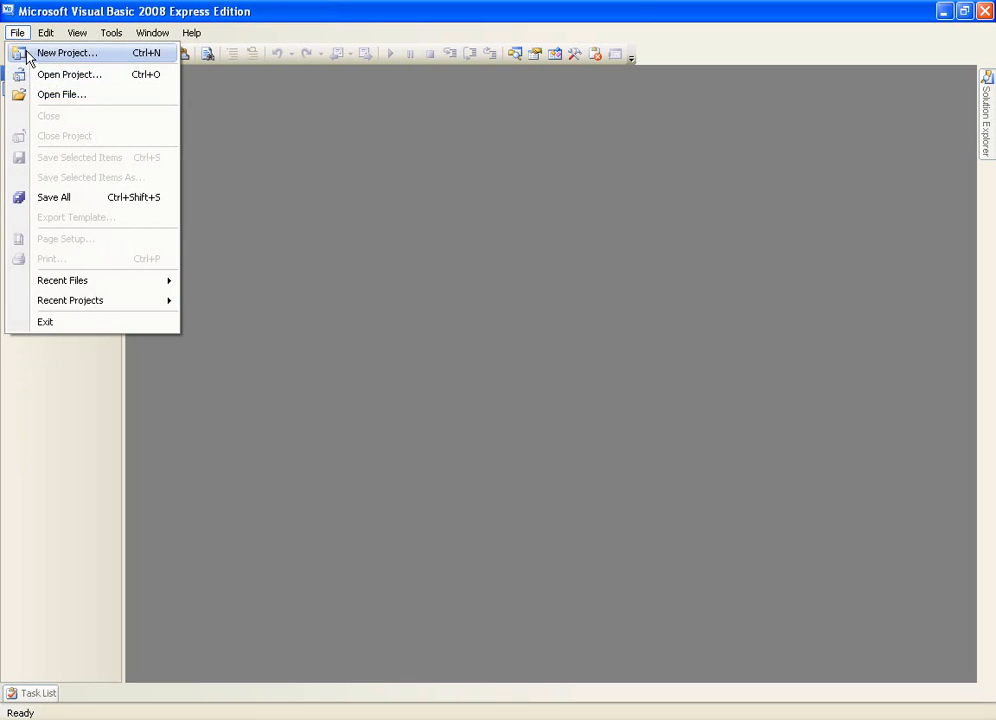
left_click(67, 53)
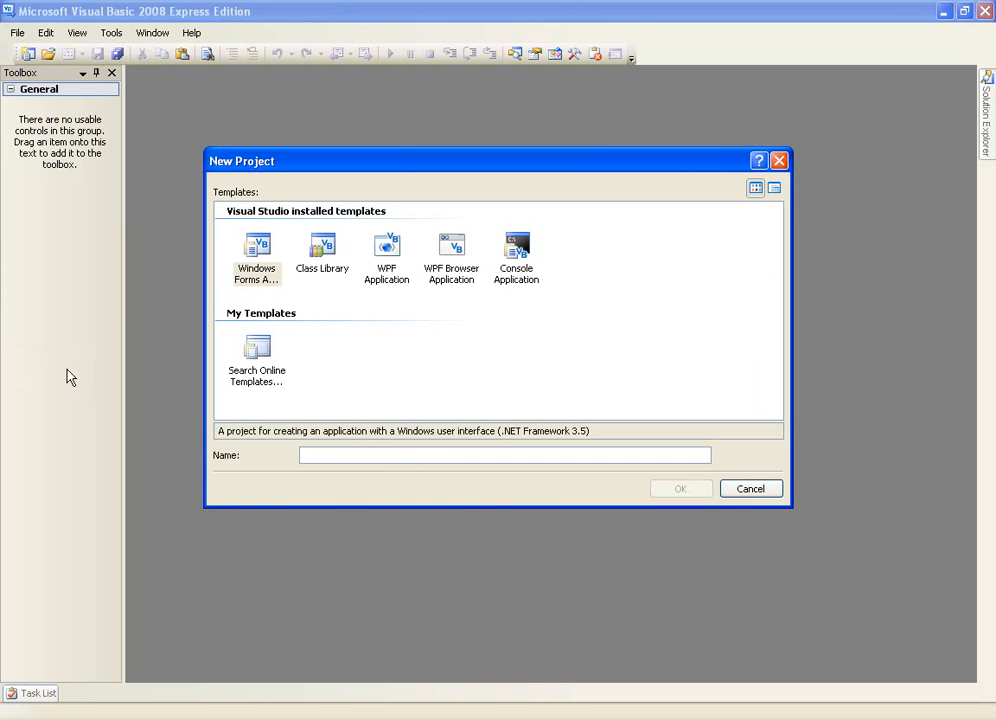
type("Variabl")
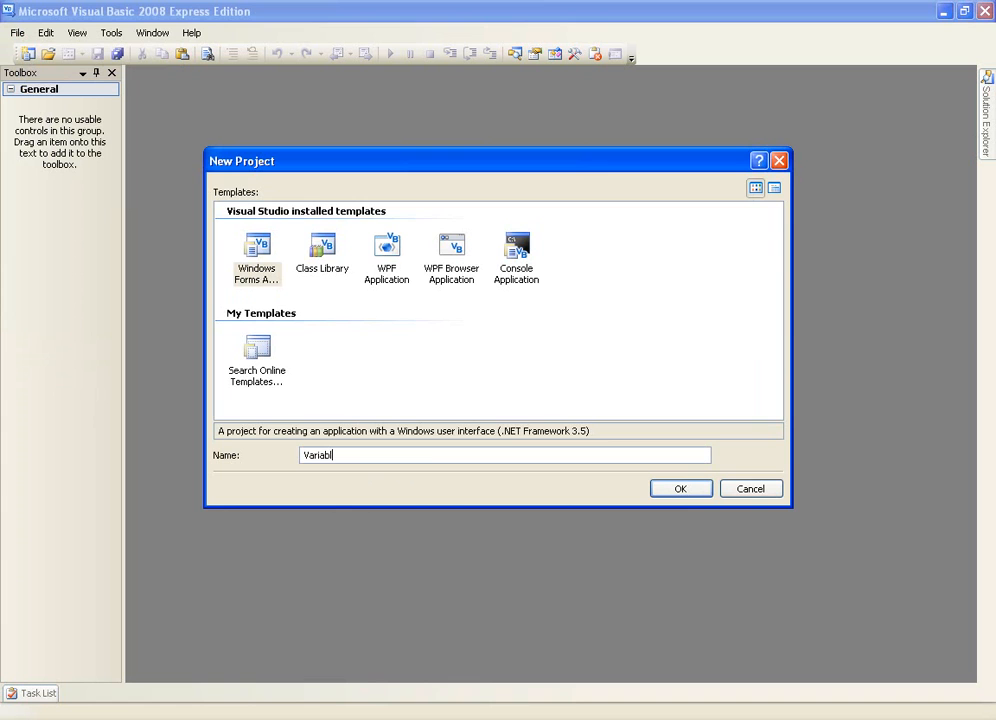
left_click(680, 488)
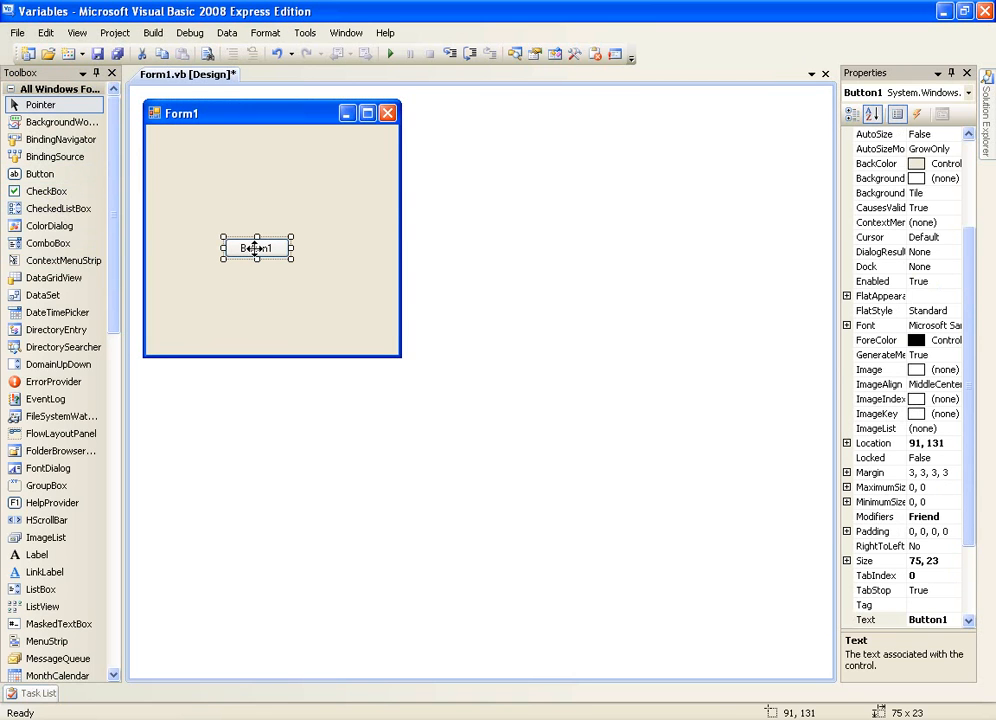
- Add a MessageBox.Show("") call inside Button1's Click handler
double_click(257, 248)
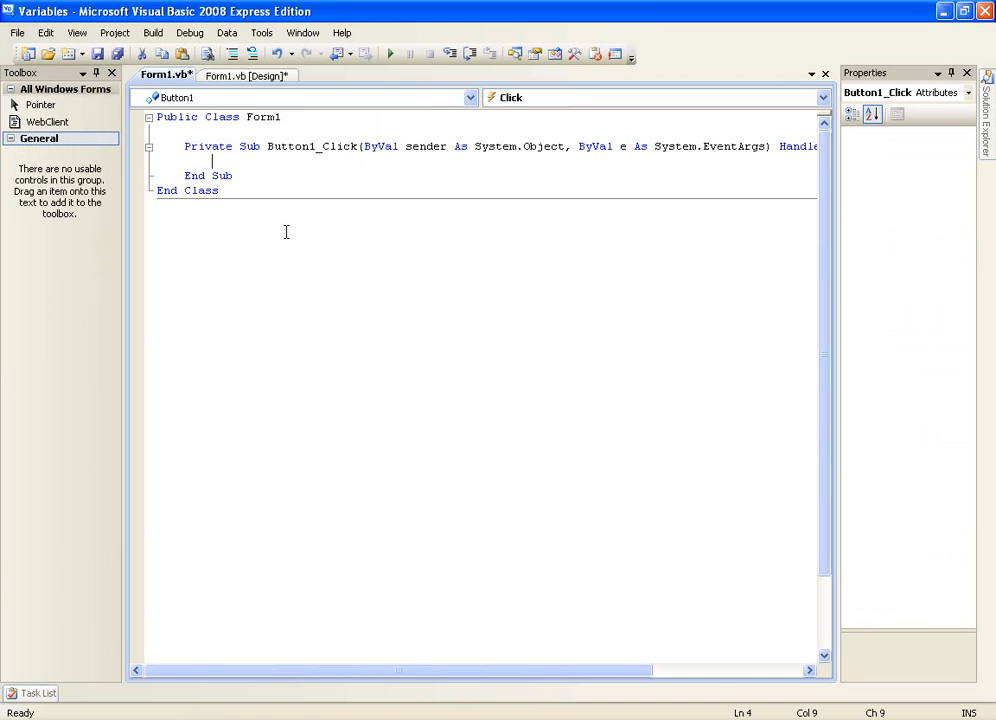
type("Message")
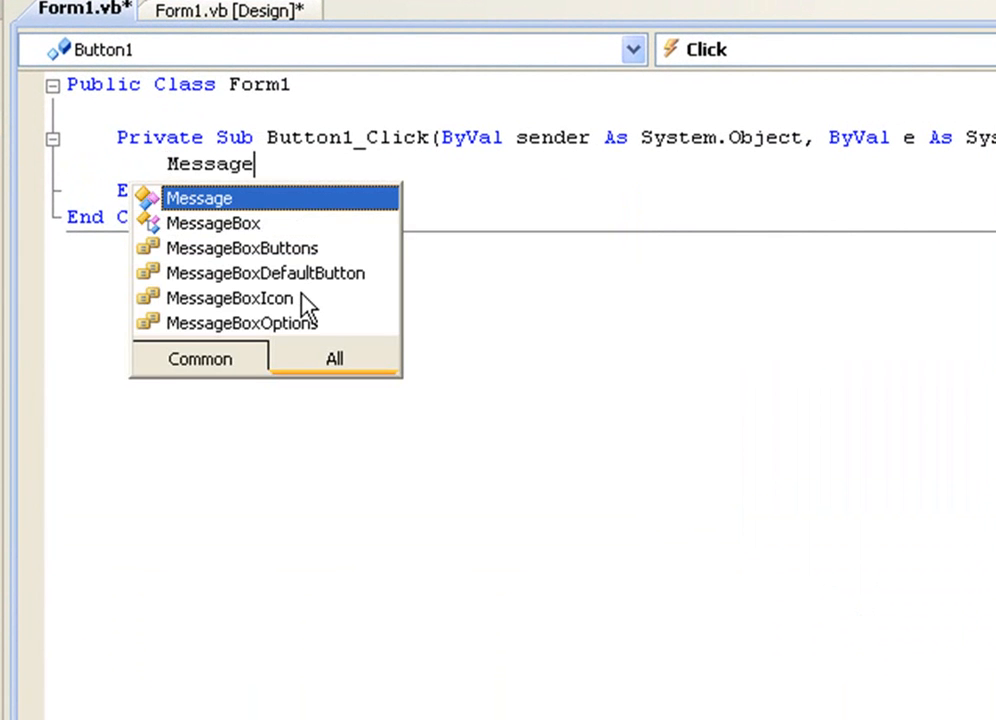
type("Box.Show(\"")
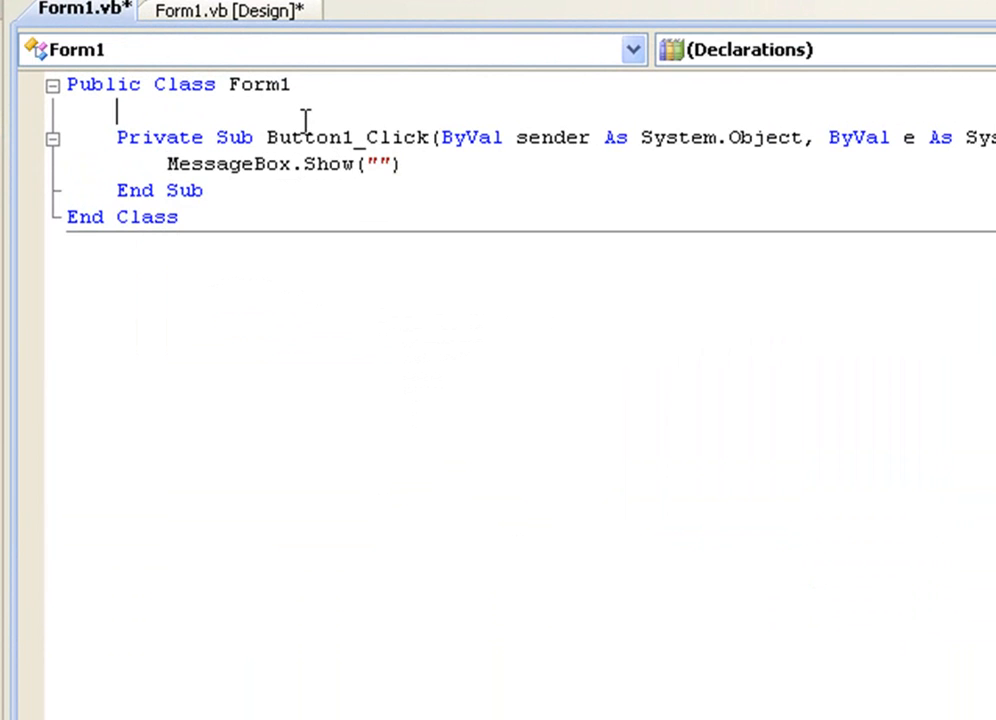
- Declare Dim messagecontent As String = "Variables are cool" above the message call
key("Return")
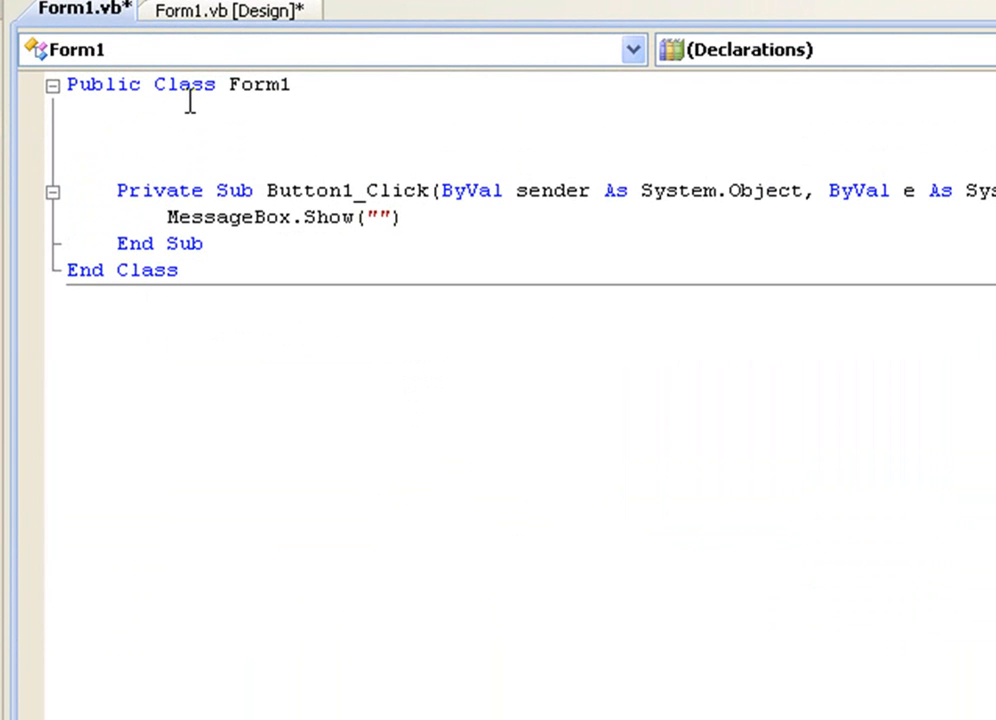
type("Dim")
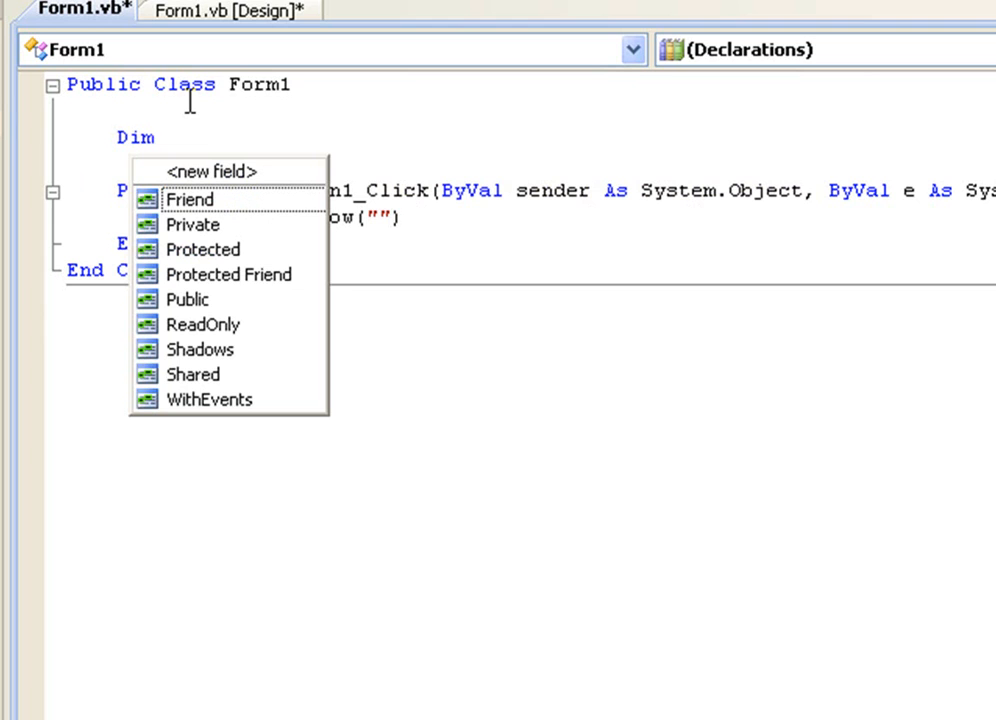
type("message")
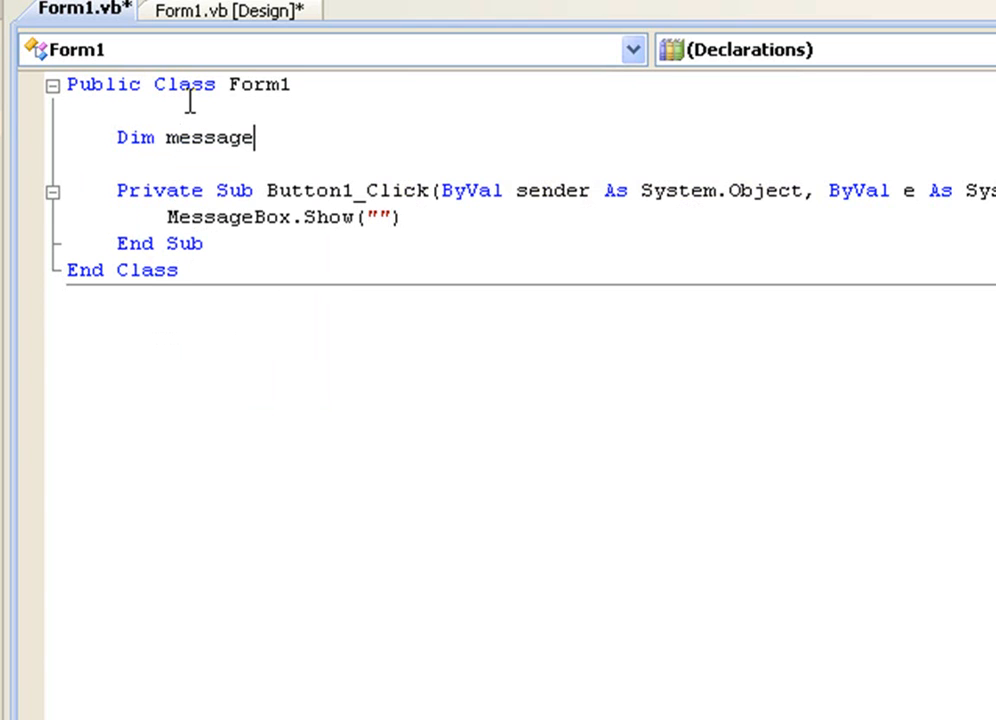
type("content")
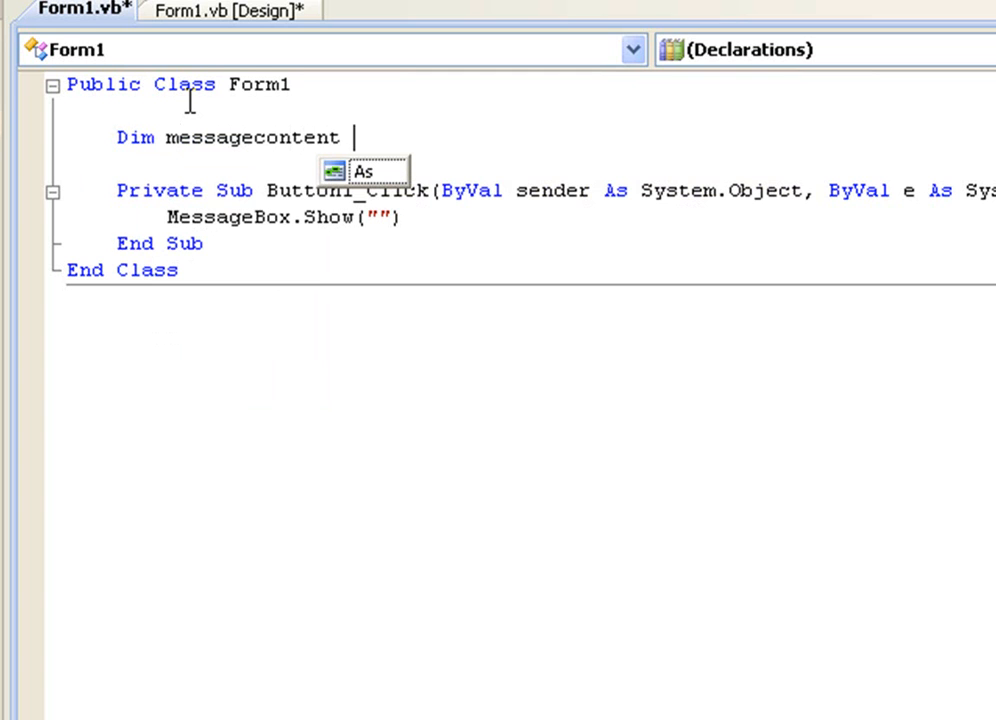
type("A")
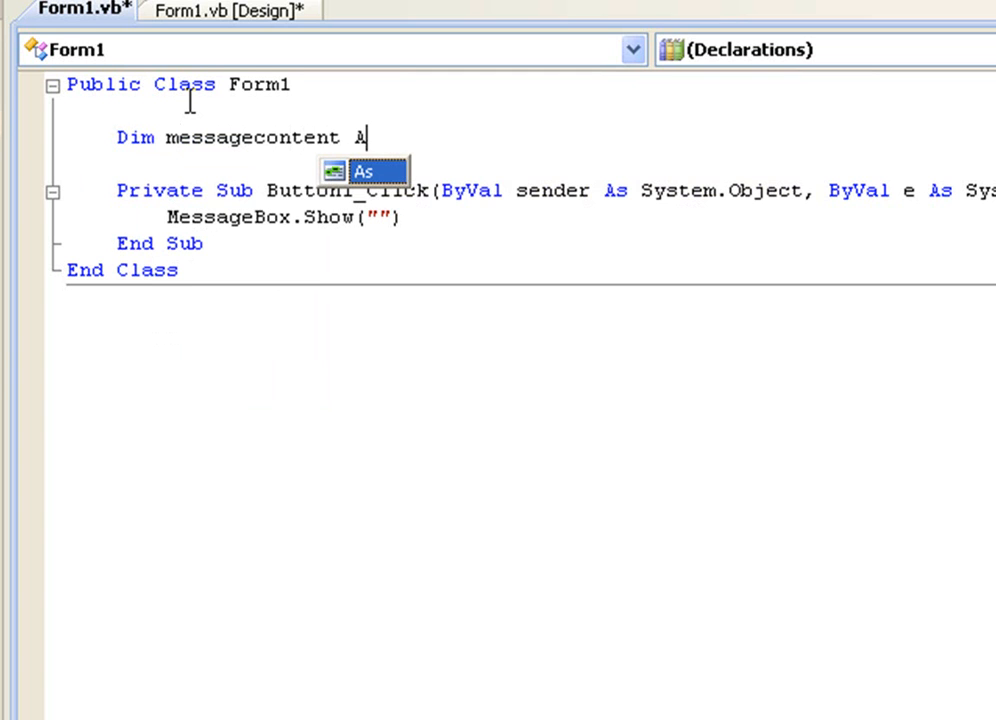
type("s S")
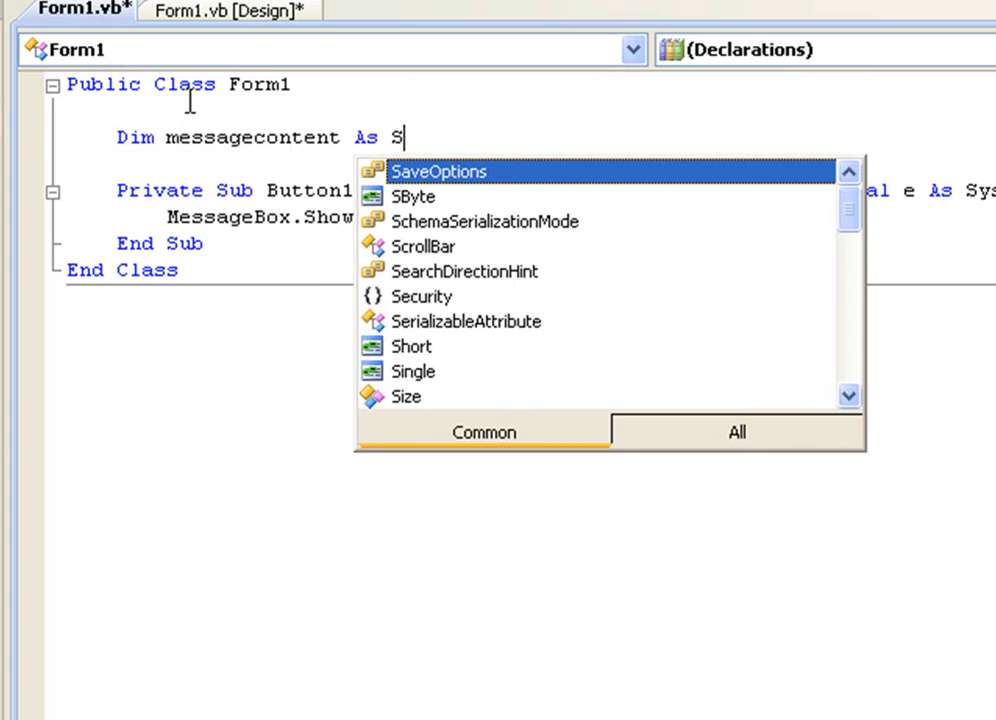
type("tring =")
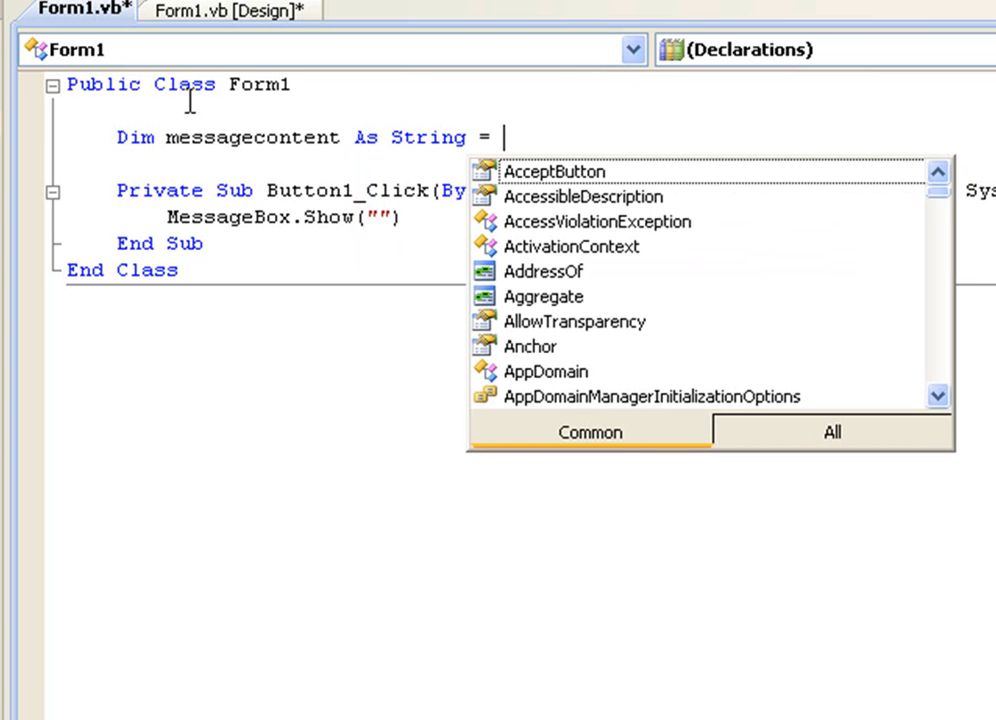
type("\"")
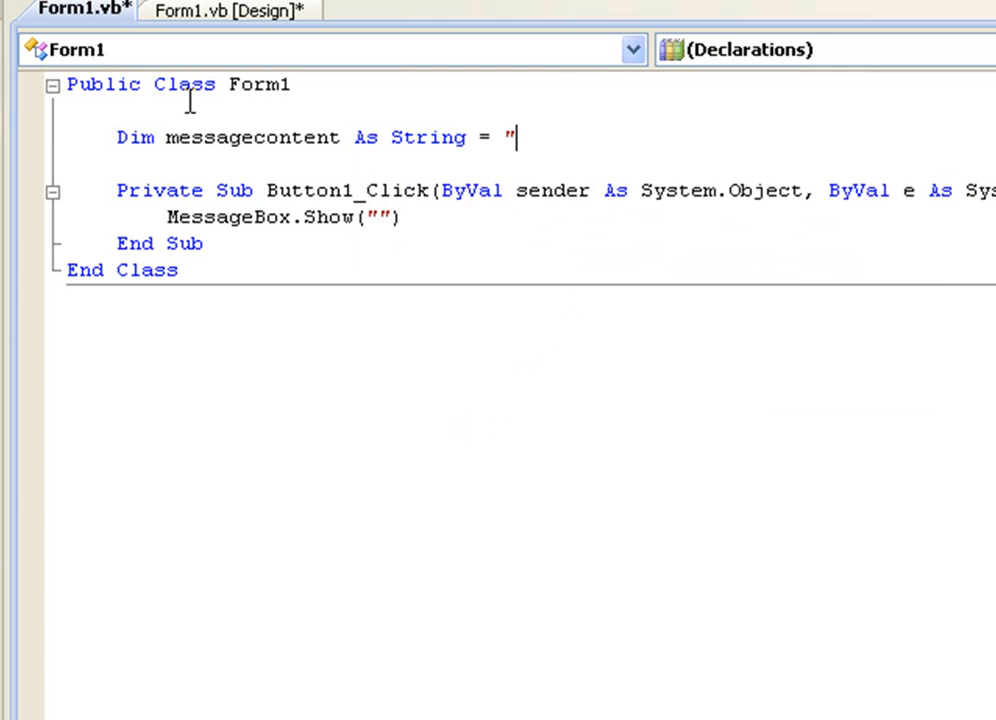
type("\"")
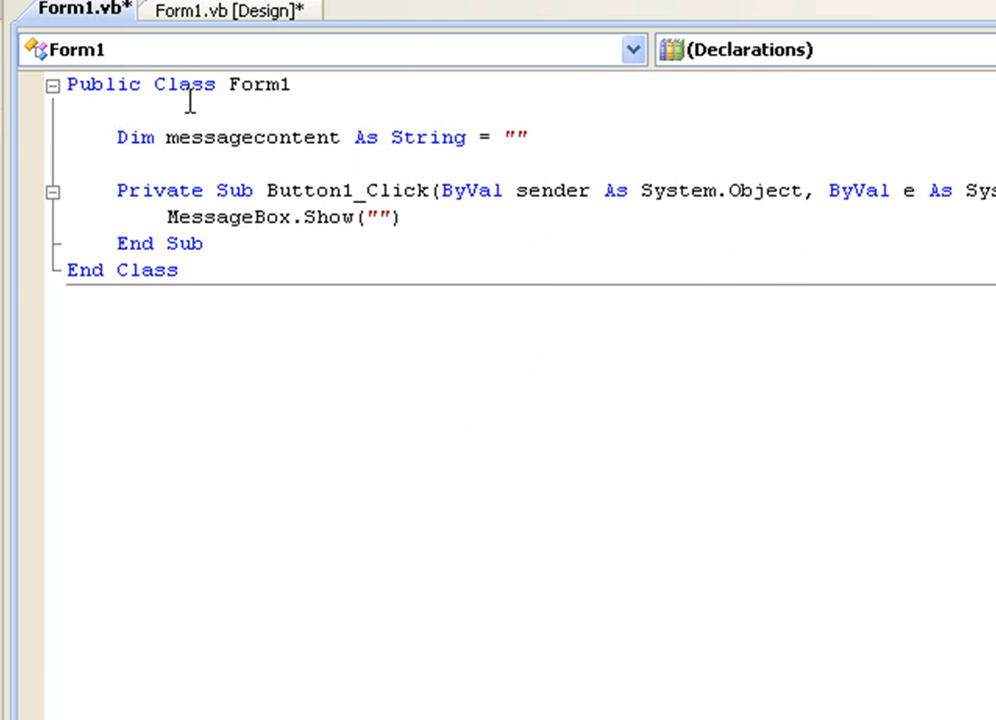
type("Va")
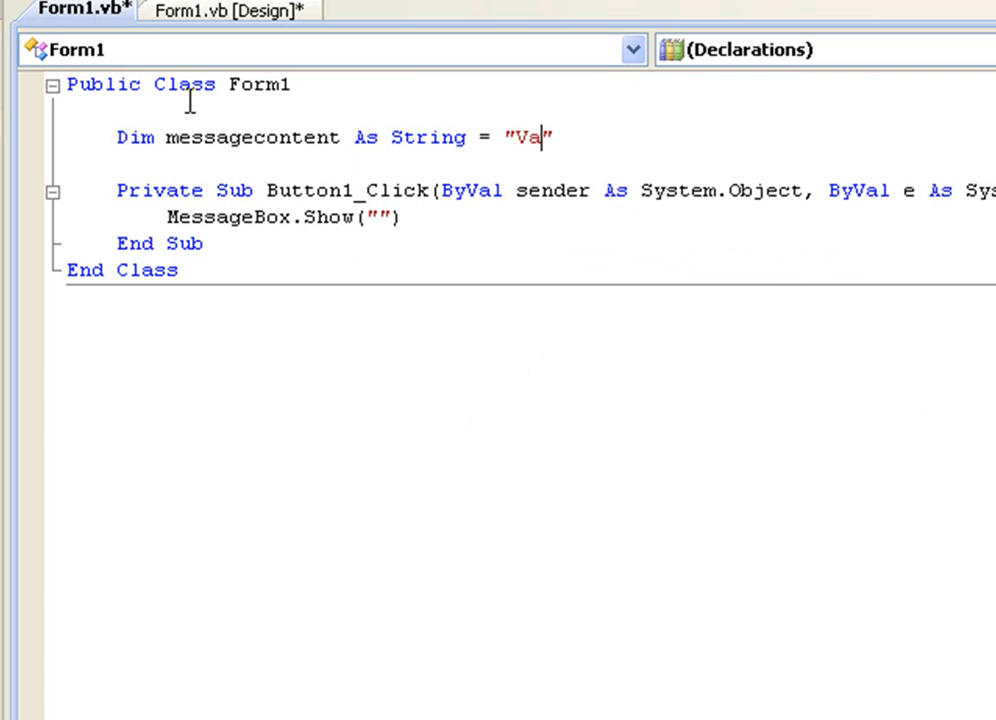
type("riables are cool")
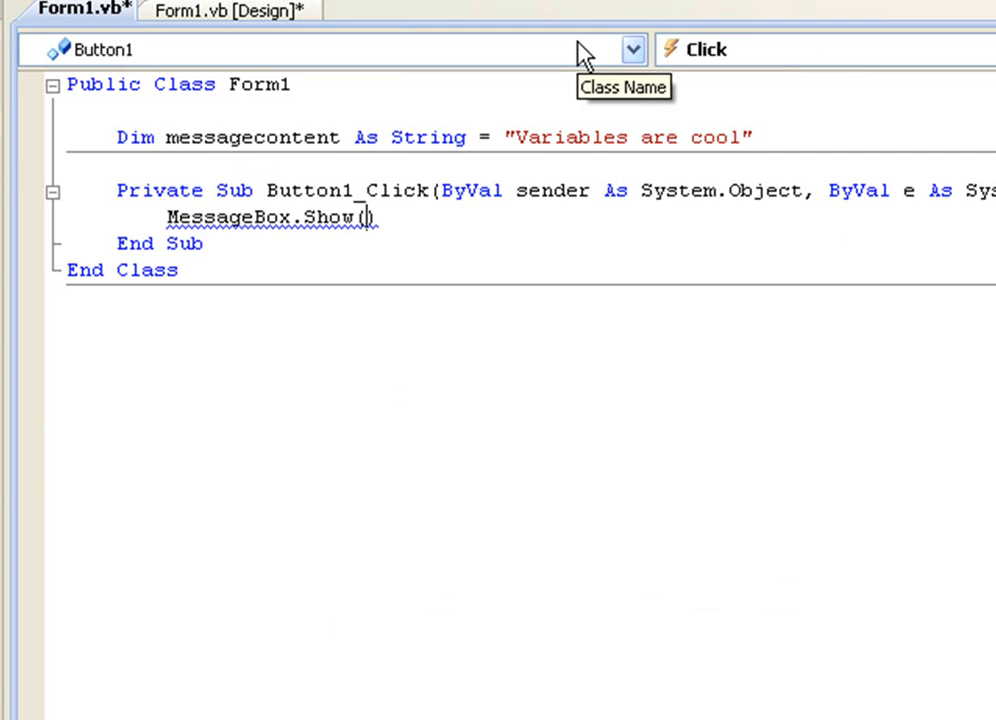
- Pass messagecontent to MessageBox.Show, run the app and confirm the button shows the message
type("m")
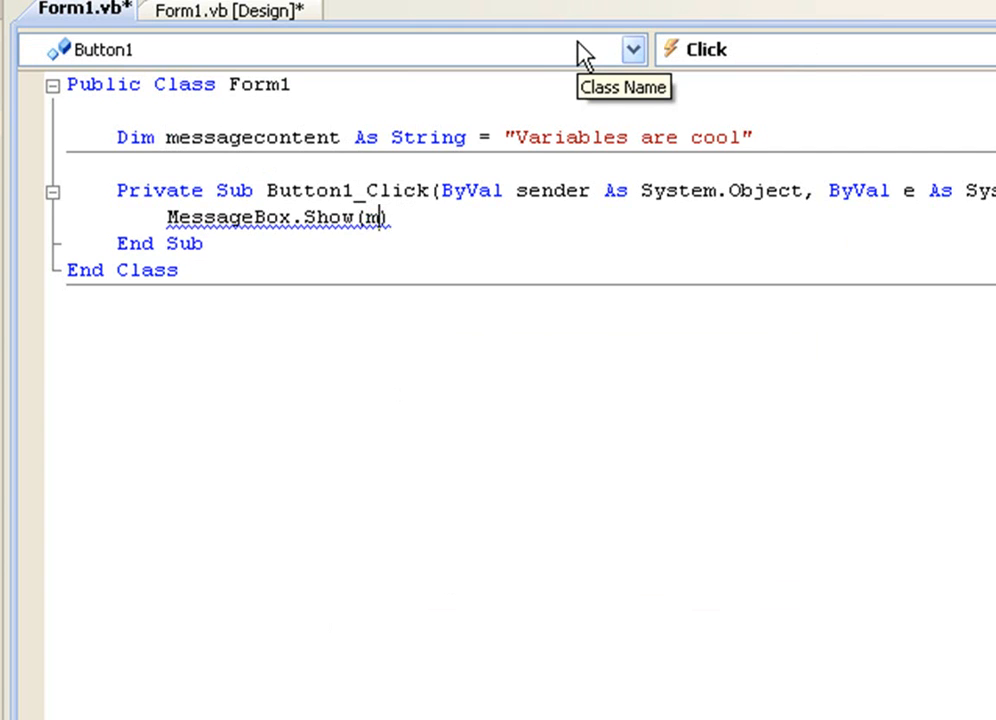
type("essagecontent")
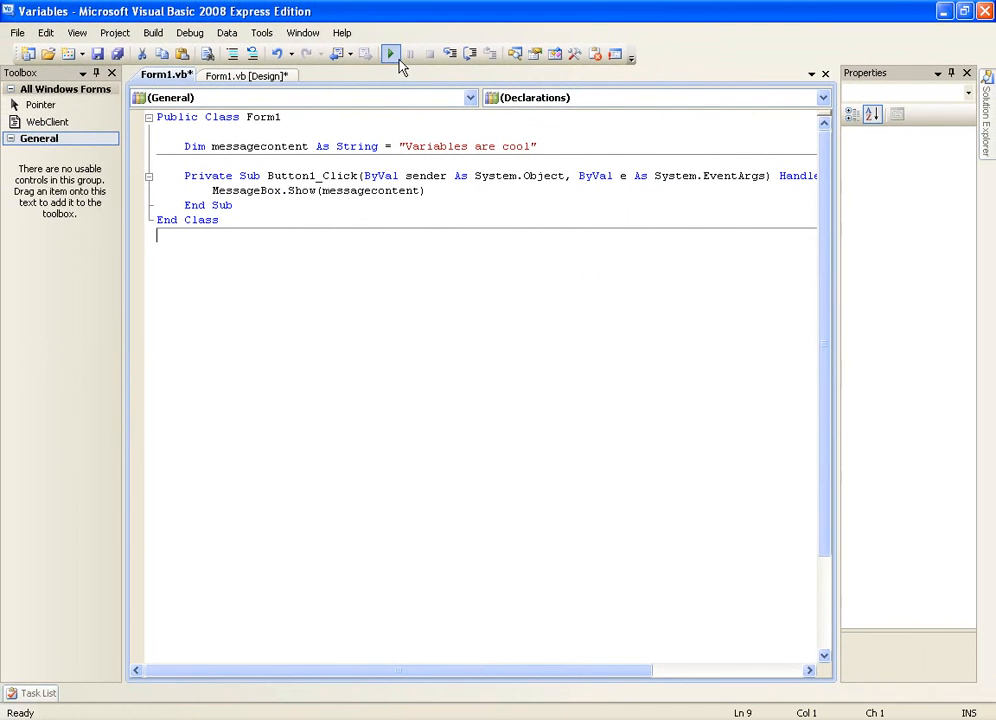
left_click(390, 54)
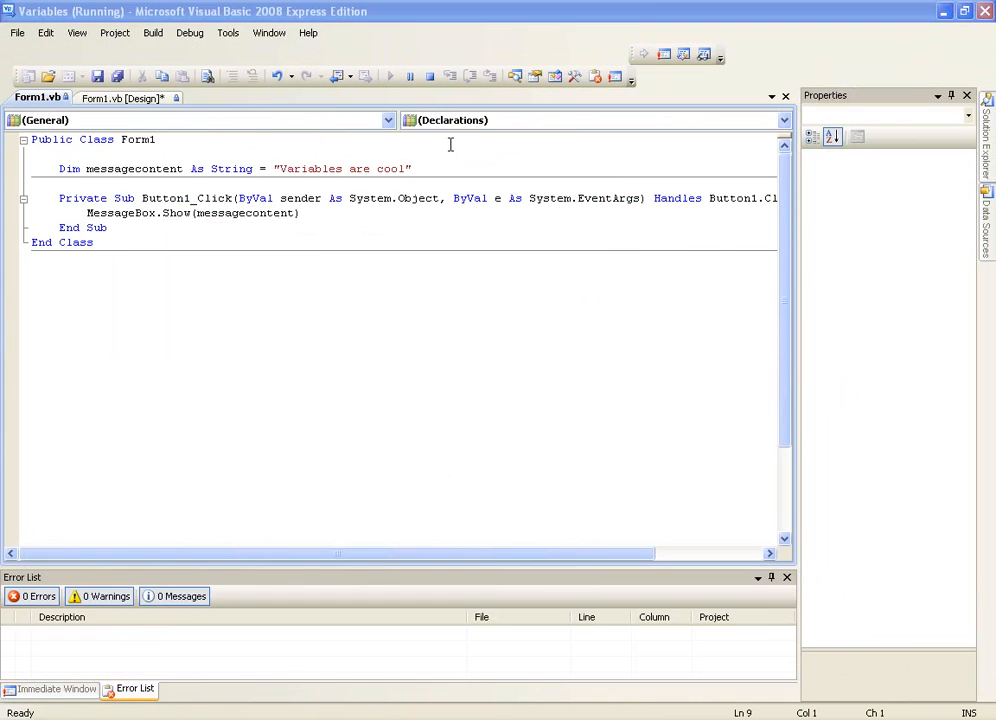
left_click(391, 76)
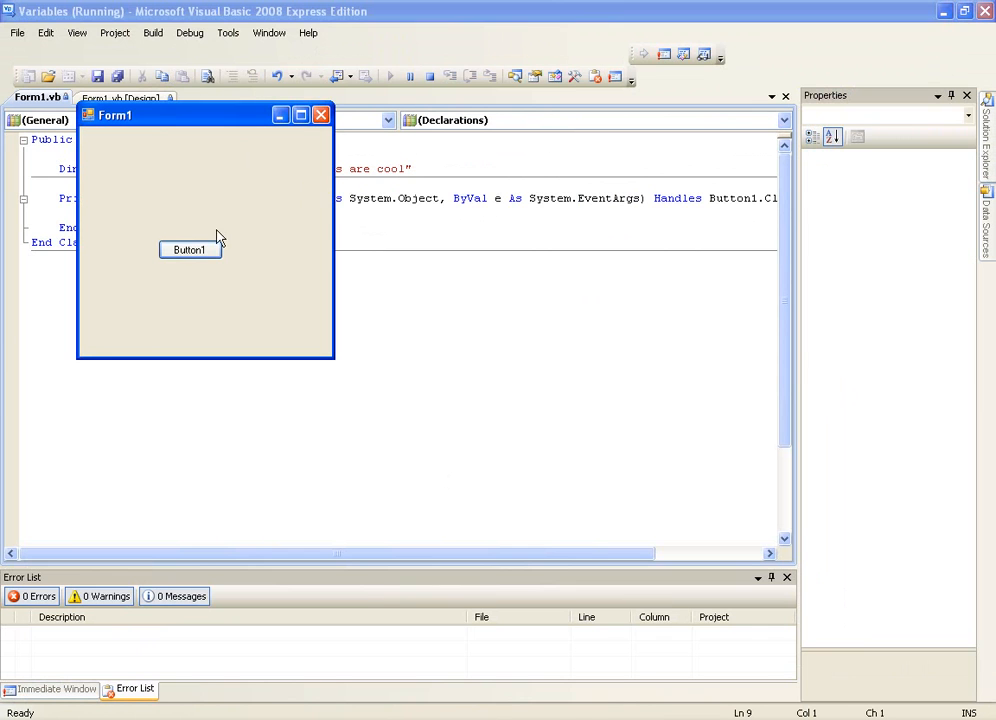
left_click(189, 249)
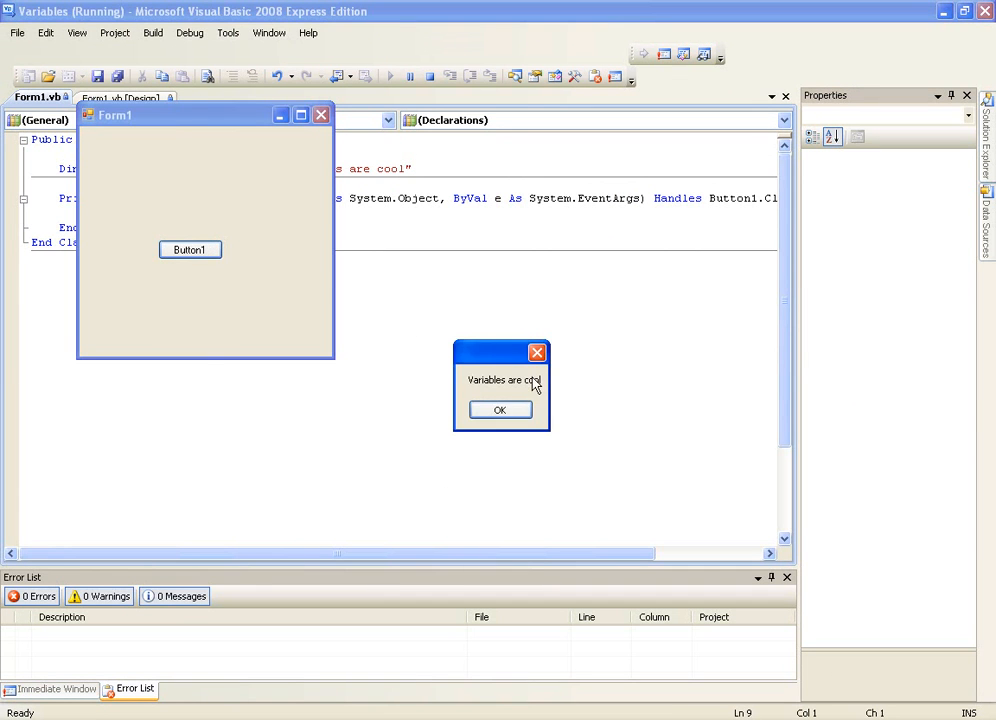
left_click(500, 410)
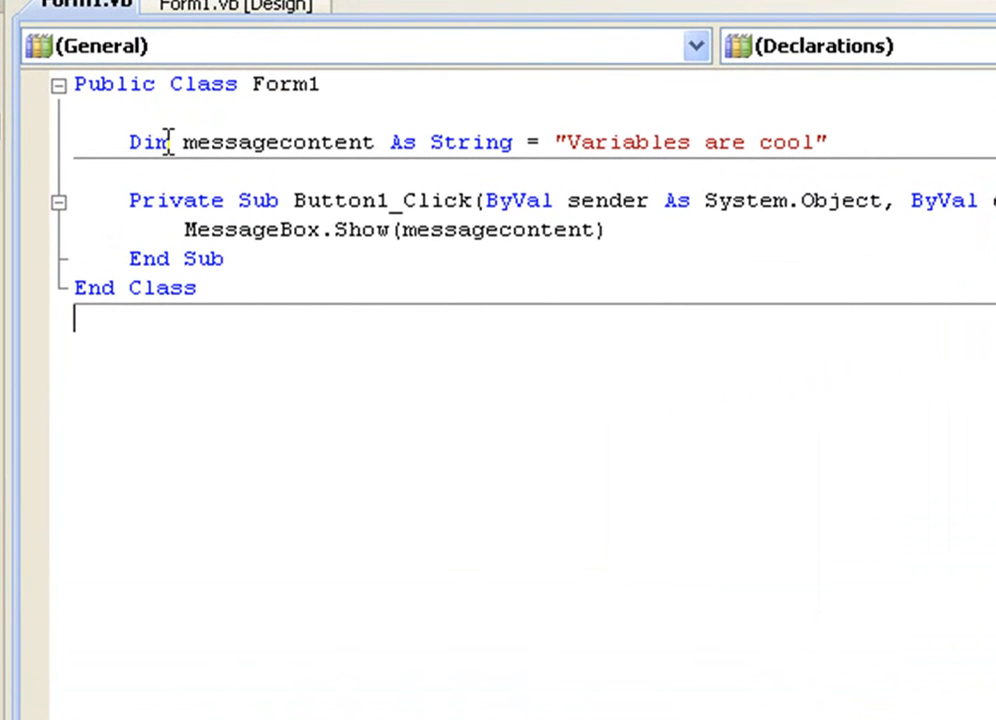
mouse_move(200, 141)
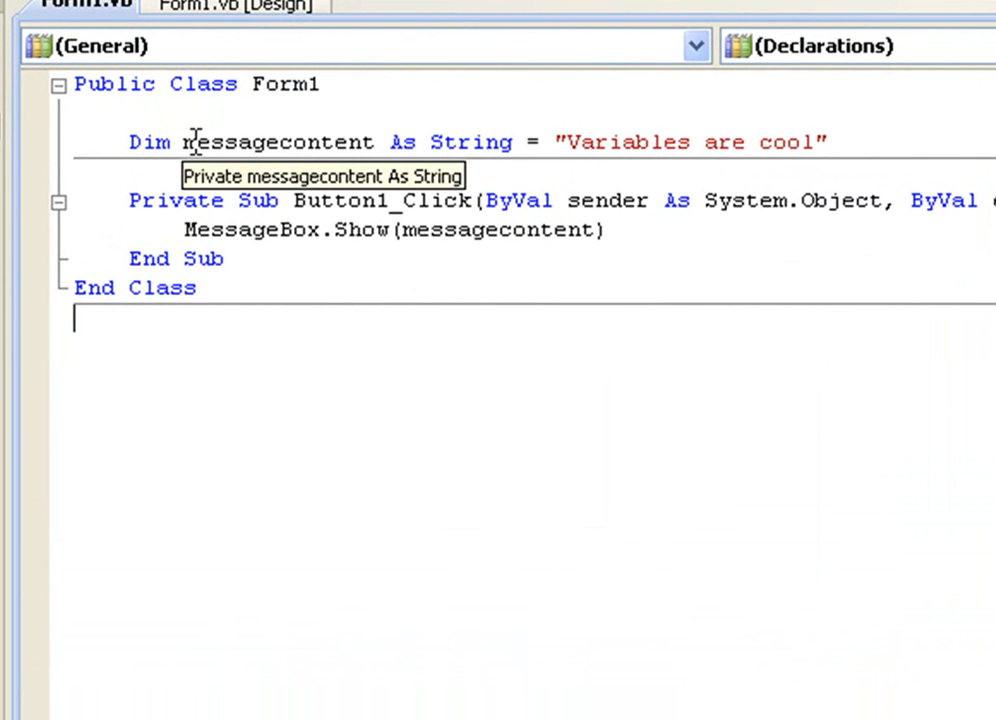
mouse_move(470, 141)
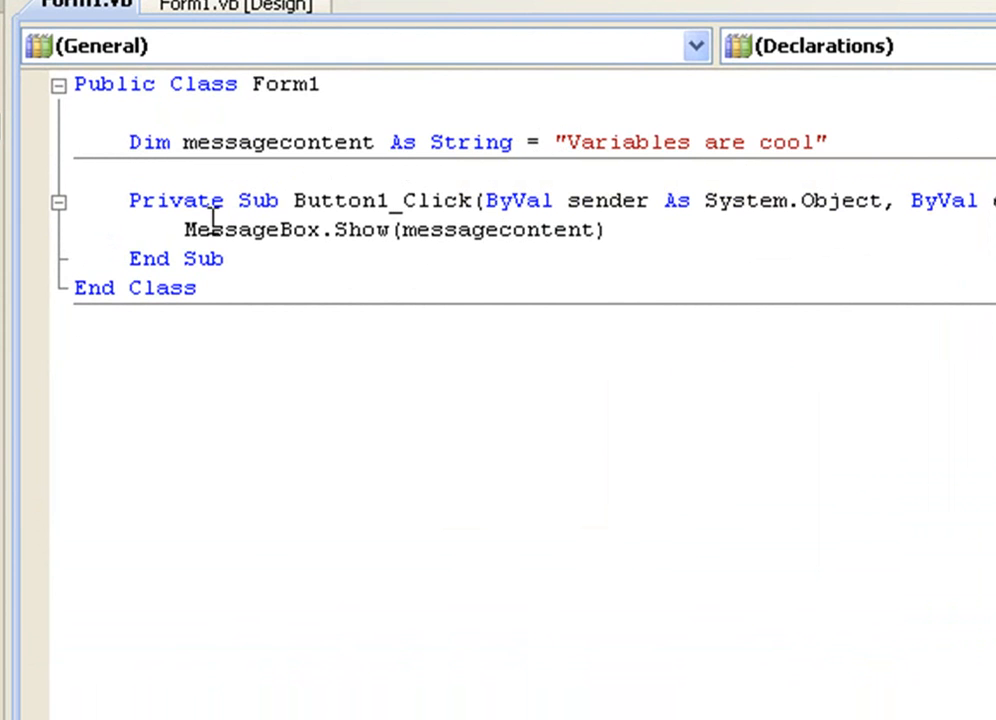
mouse_move(390, 229)
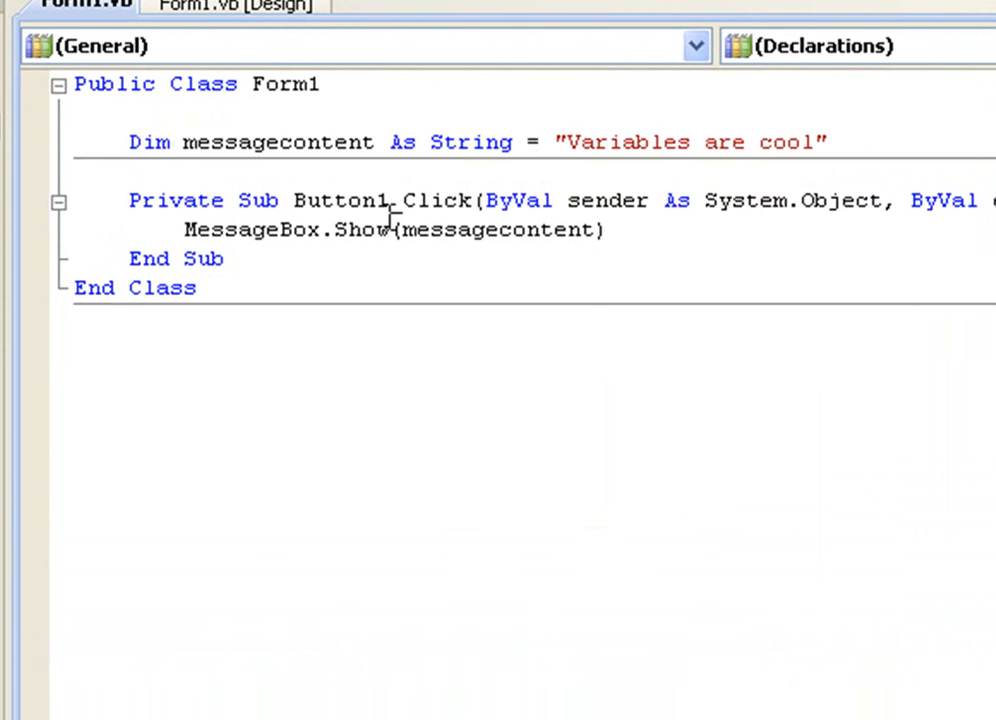
- Start a blank line below the MessageBox.Show(messagecontent) call
double_click(485, 230)
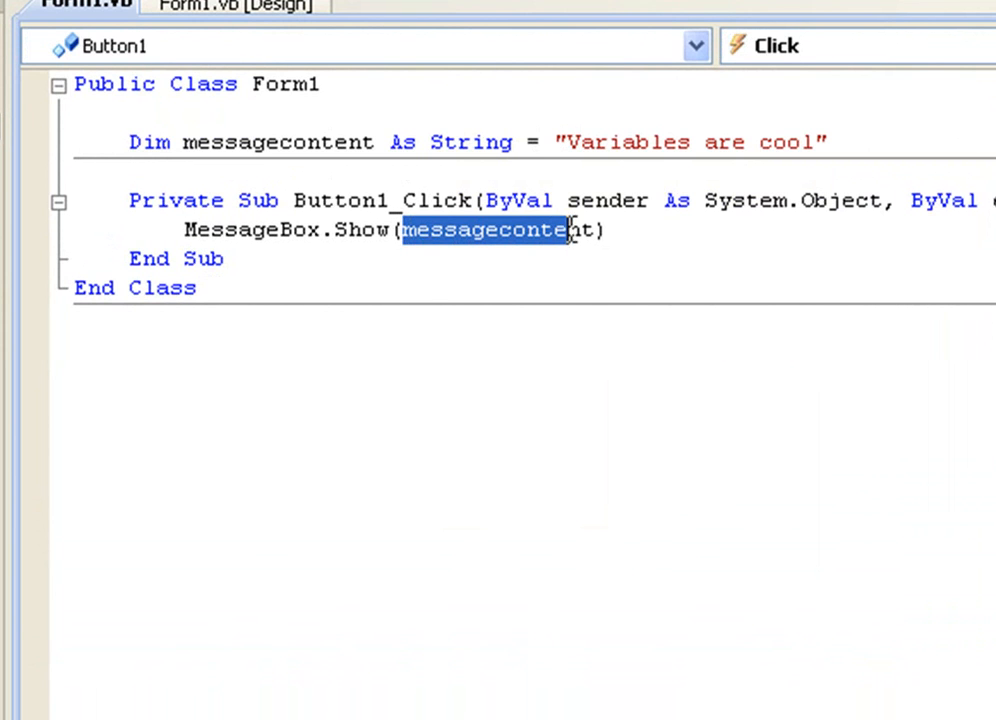
left_click(600, 230)
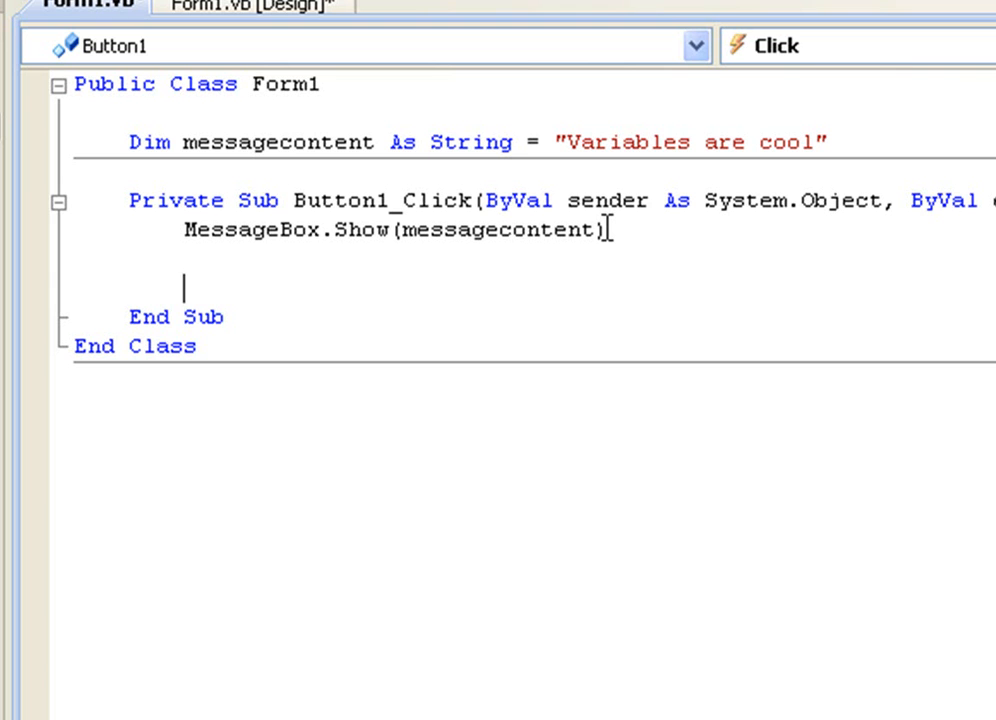
- Add MessageBox.Show(messagecontent, messagecontent) as a second message call
type("MessageBox.Show")
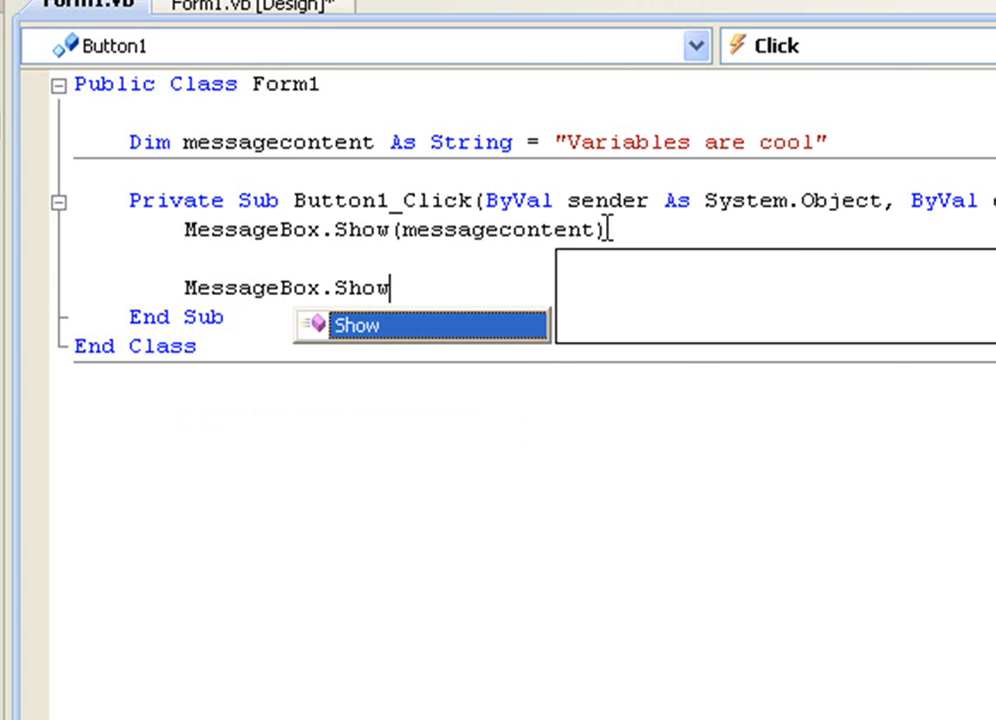
type("(")
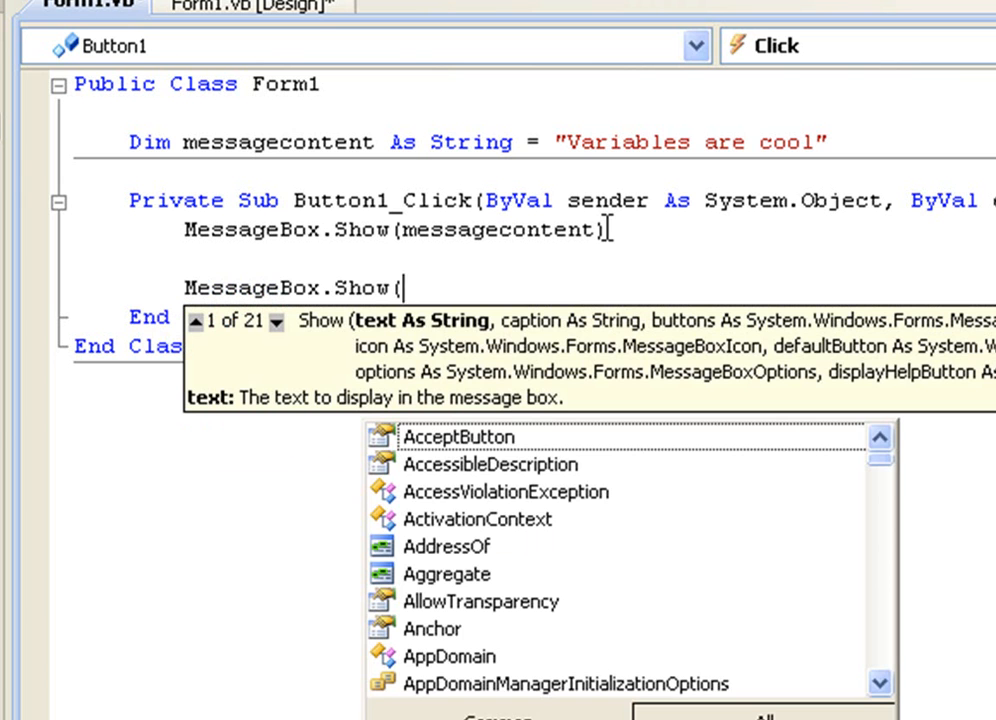
type("messagecontent,")
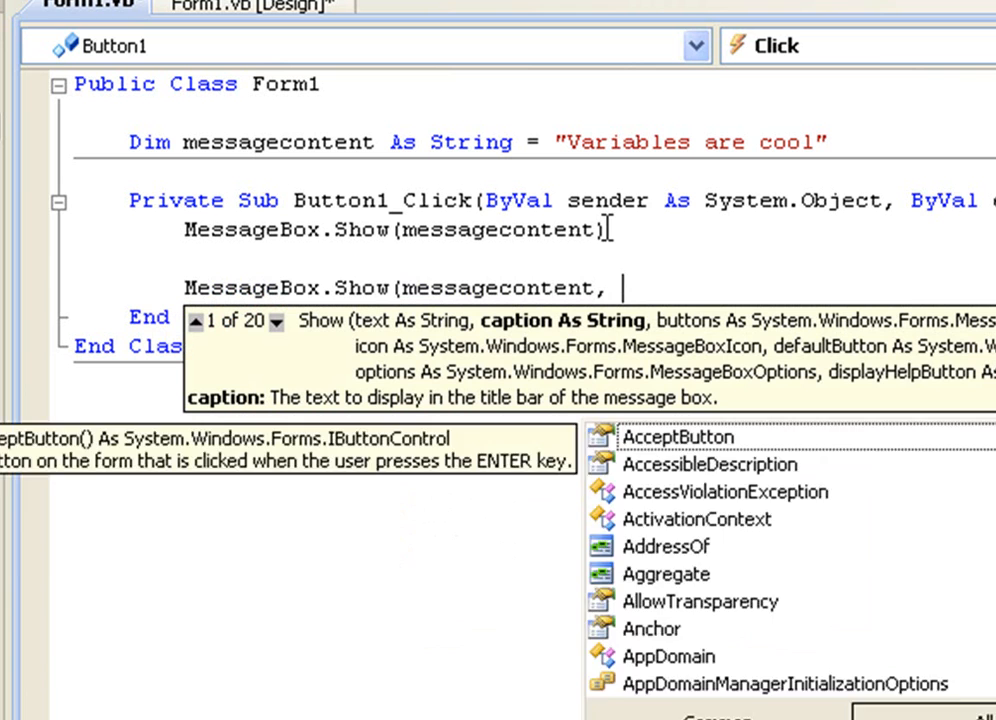
type("messagecontent")
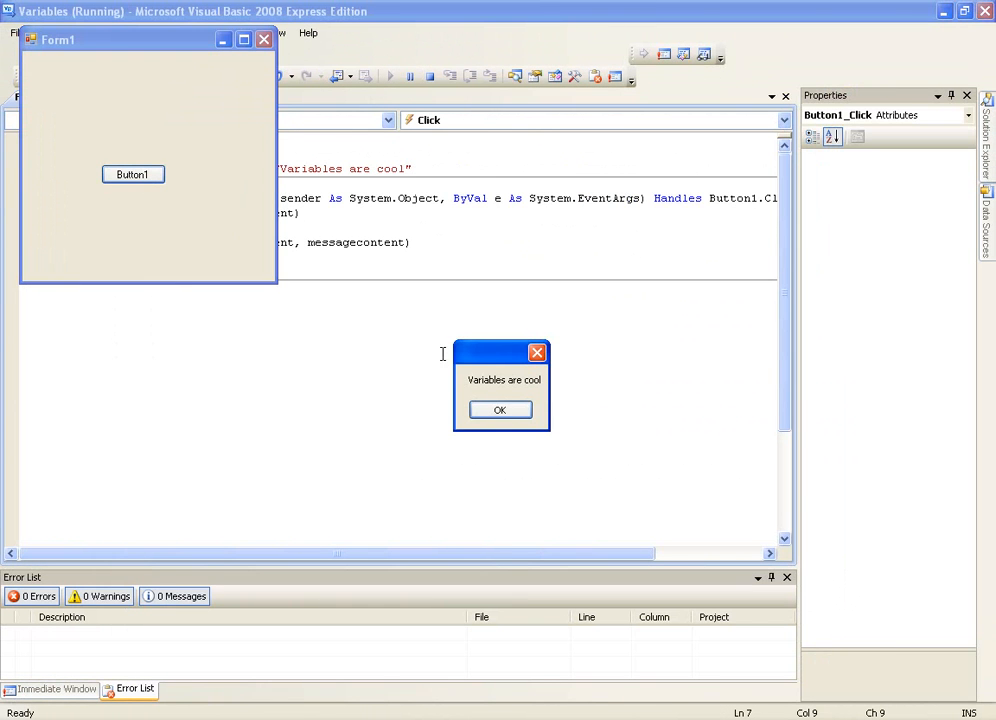
- Dismiss the plain 'Variables are cool' message and then the titled one
left_click(490, 353)
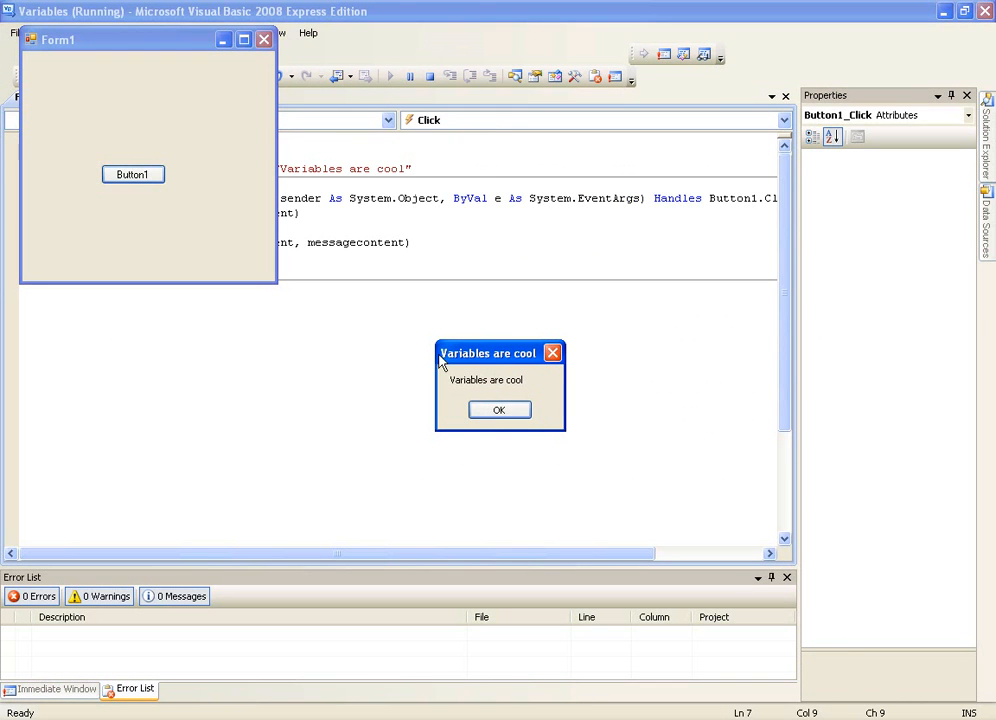
mouse_move(505, 387)
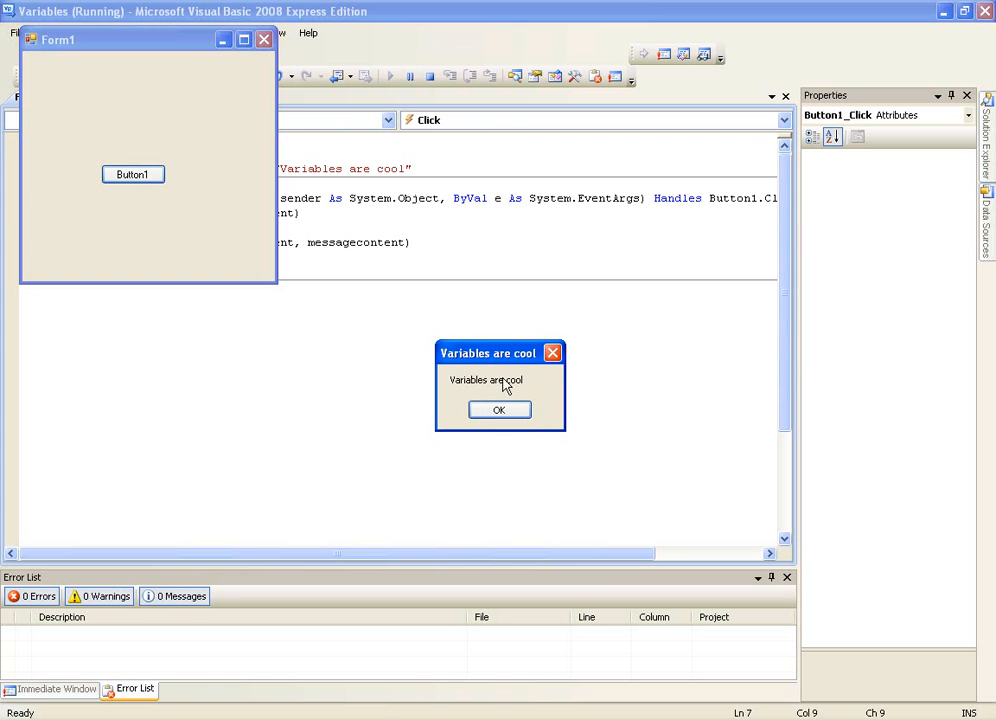
left_click(498, 410)
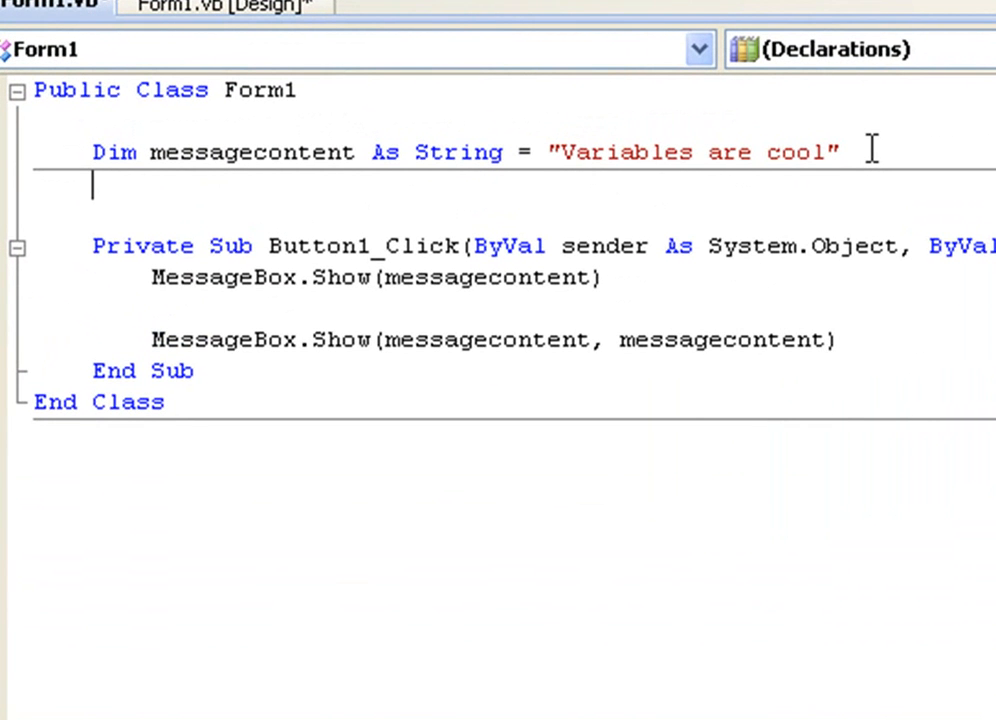
- Declare Dim mynumber As Integer = 10 below the string variable
type("Dim")
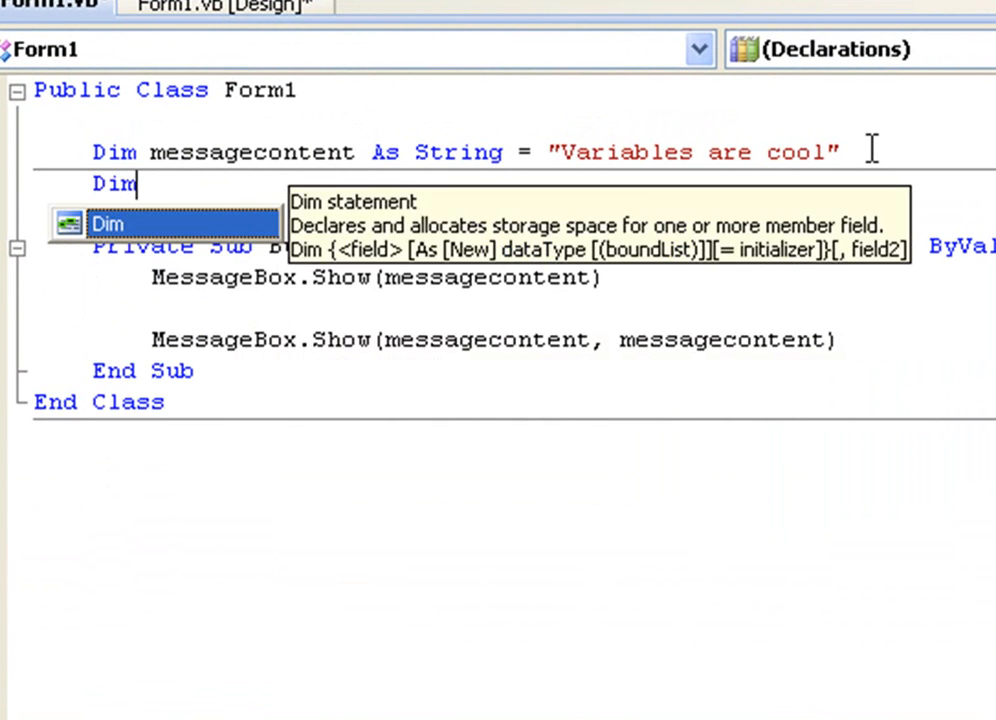
type("my")
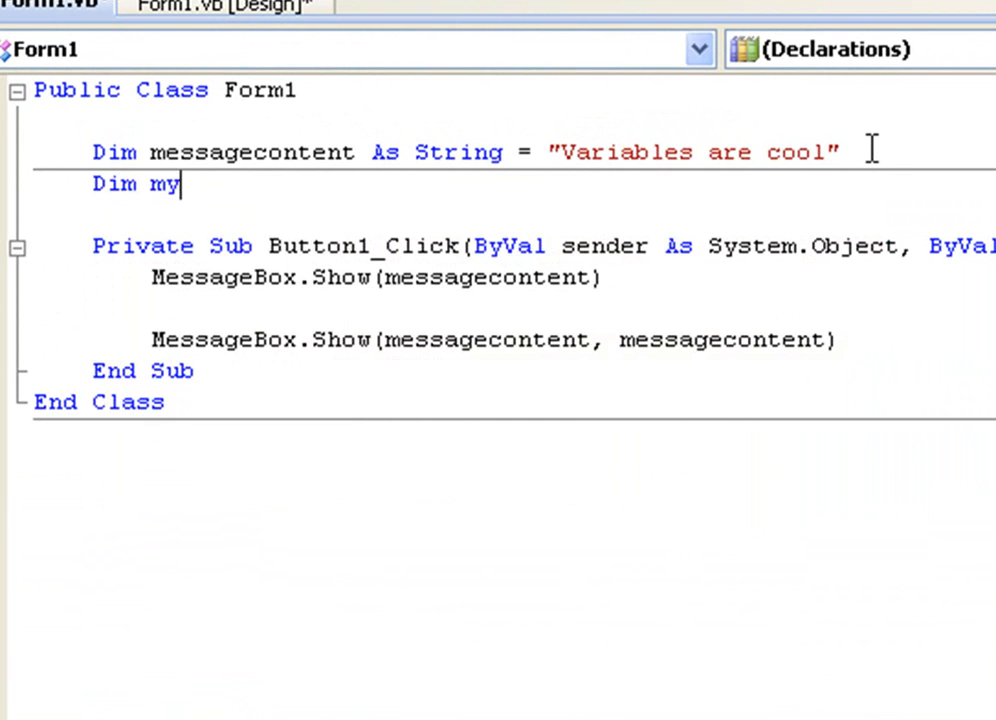
type("number As Integer =")
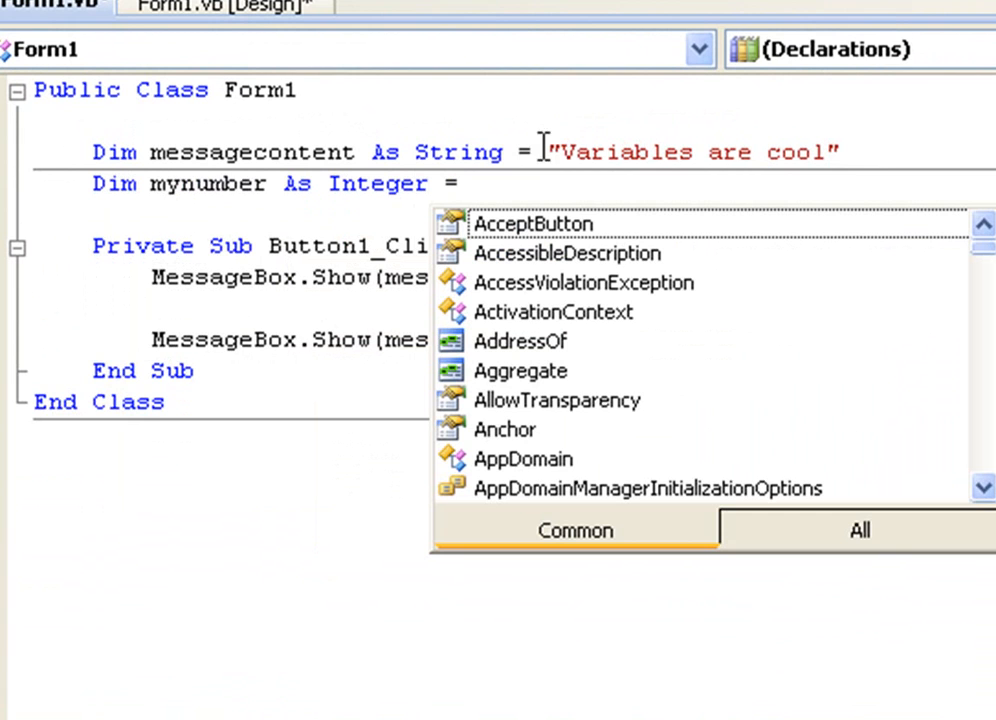
mouse_move(987, 82)
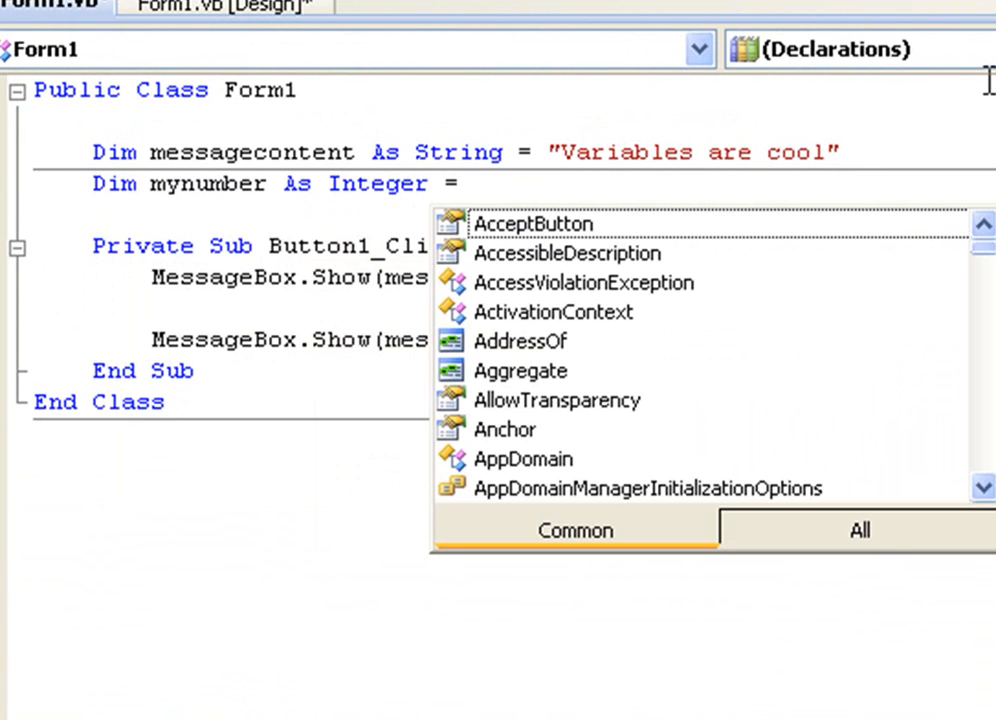
type("10")
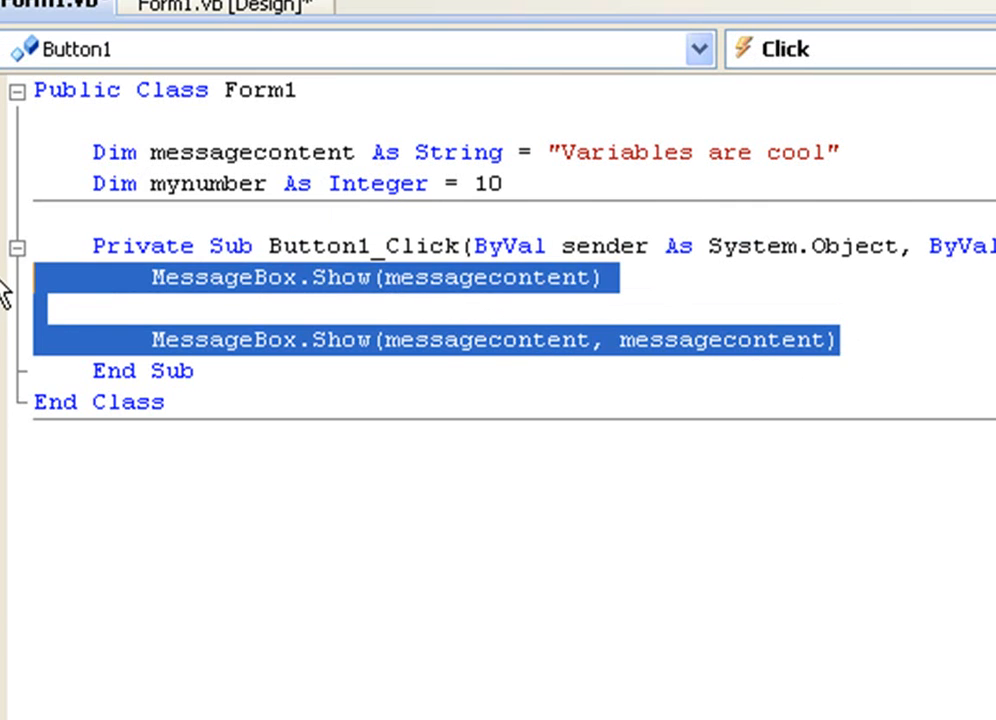
- Replace the two message calls with MessageBox.Show(mynumber)
type("MessageBox.Show")
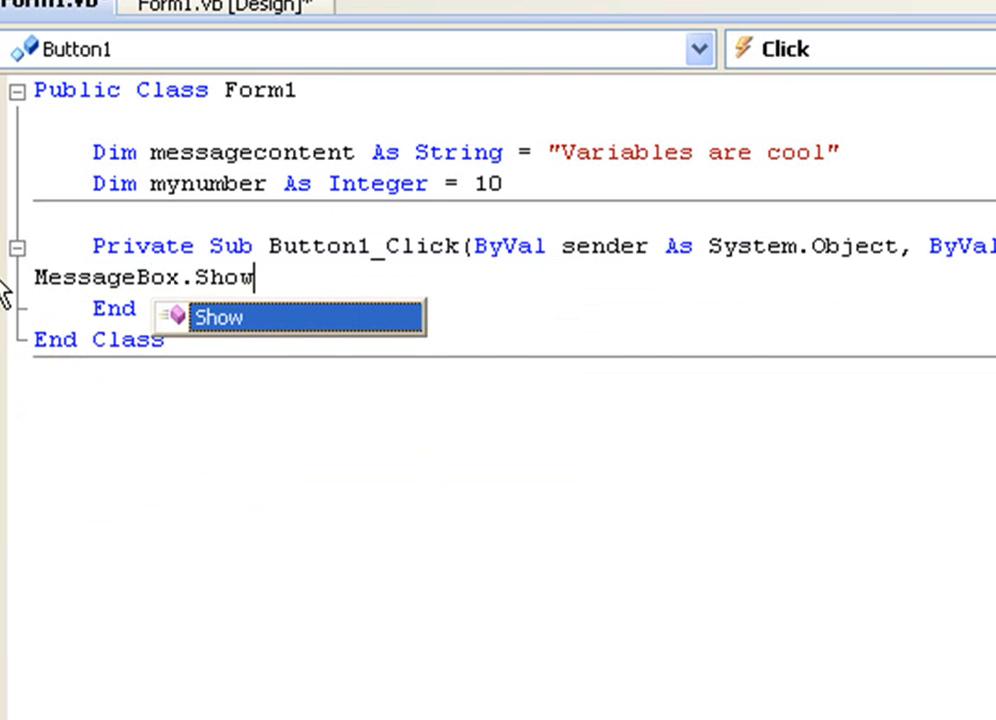
type("(mynum")
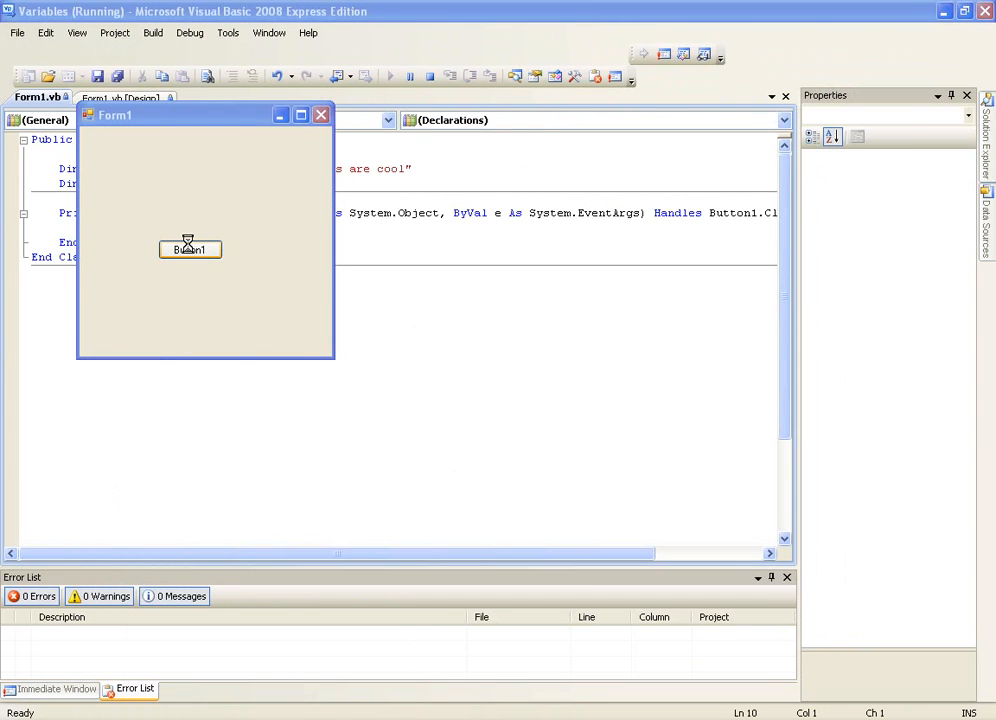
- Confirm the button displays 10, then close the running Form1
left_click(189, 249)
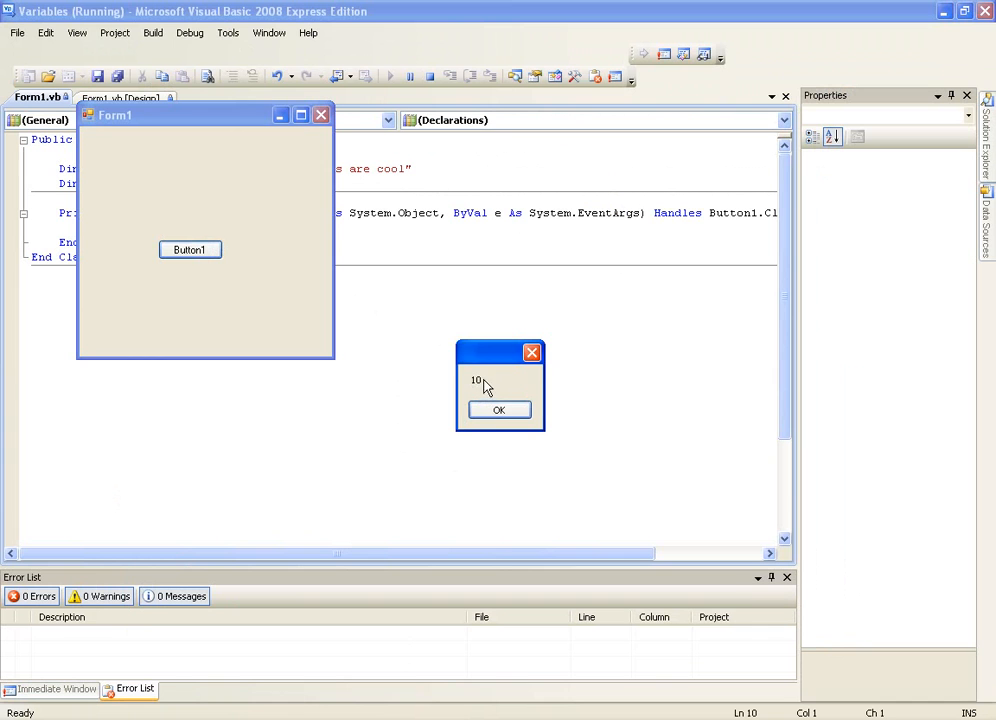
left_click(499, 410)
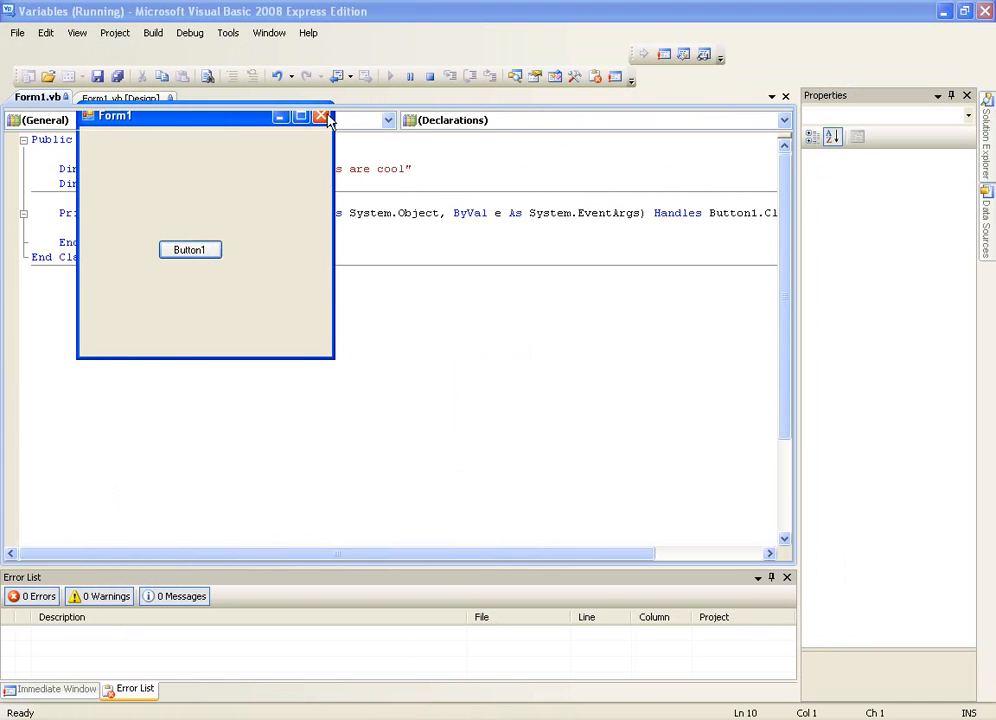
left_click(319, 116)
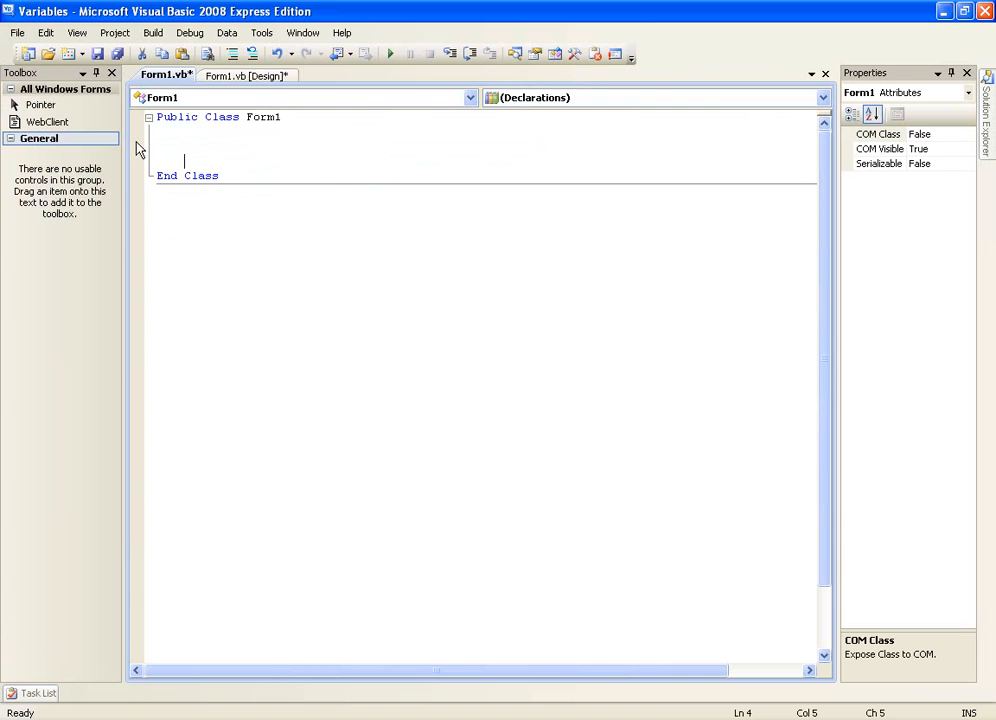
- Remove the leftover blank line inside the empty Form1 class
key("backspace")
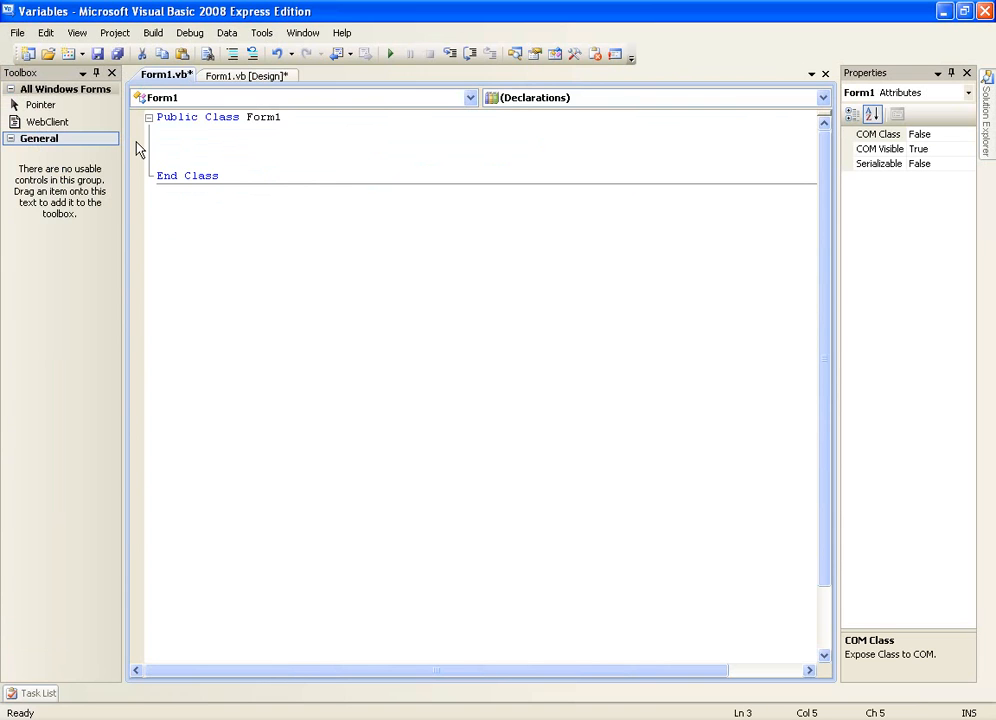